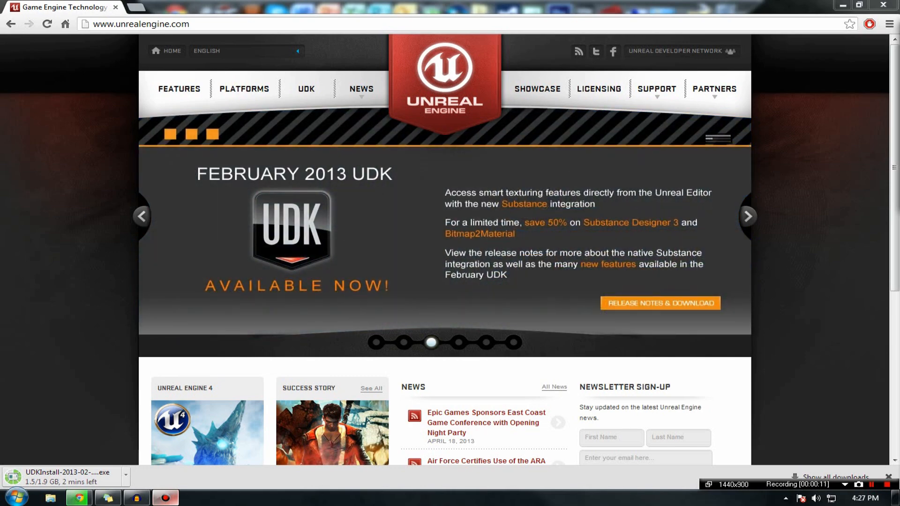
Step: Navigate from the Unreal Engine home page to its UDK section
{"action": "left_click", "coordinate": [376, 343]}
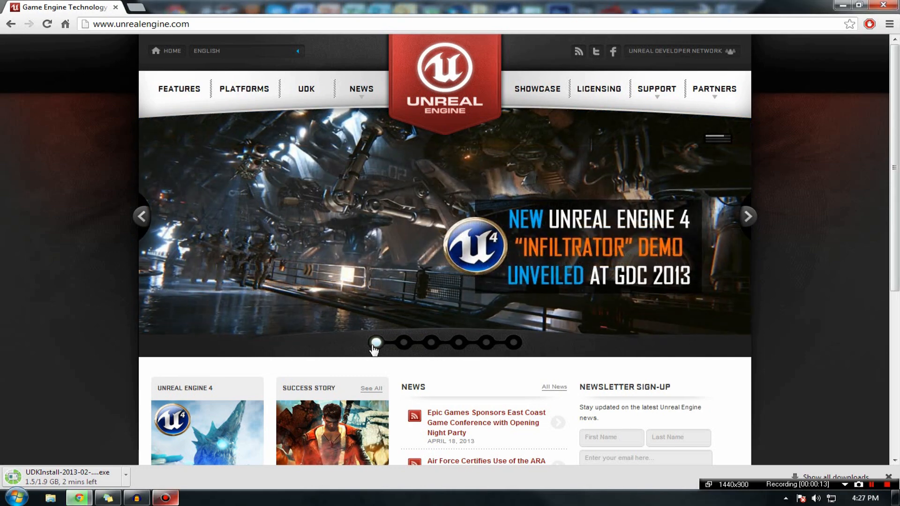
{"action": "mouse_move", "coordinate": [350, 357]}
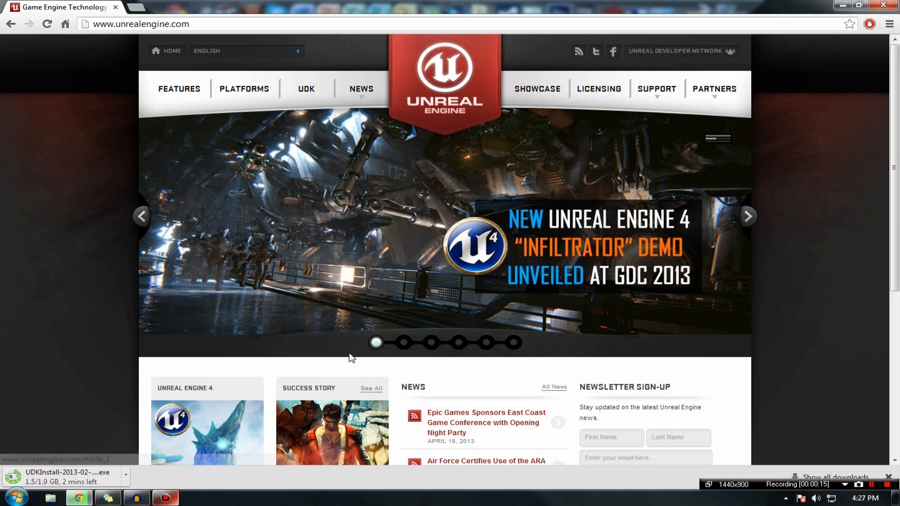
{"action": "mouse_move", "coordinate": [305, 89]}
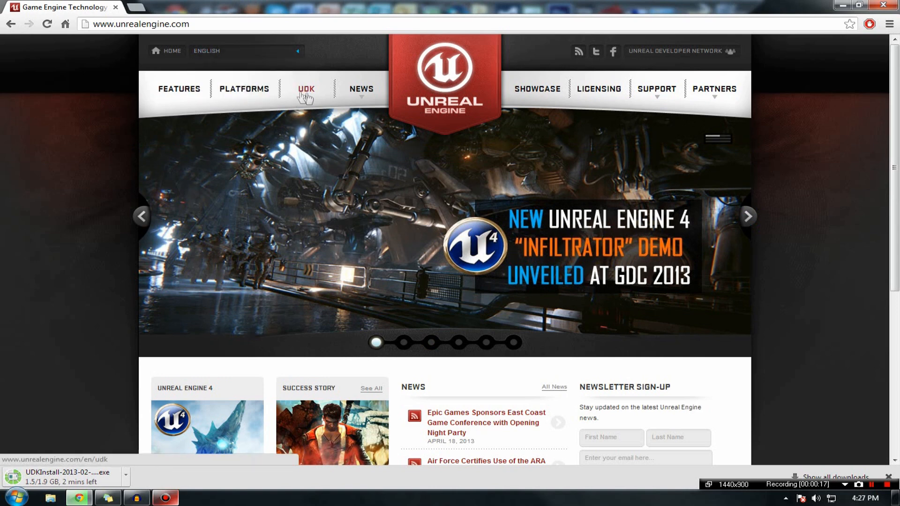
{"action": "left_click", "coordinate": [141, 24]}
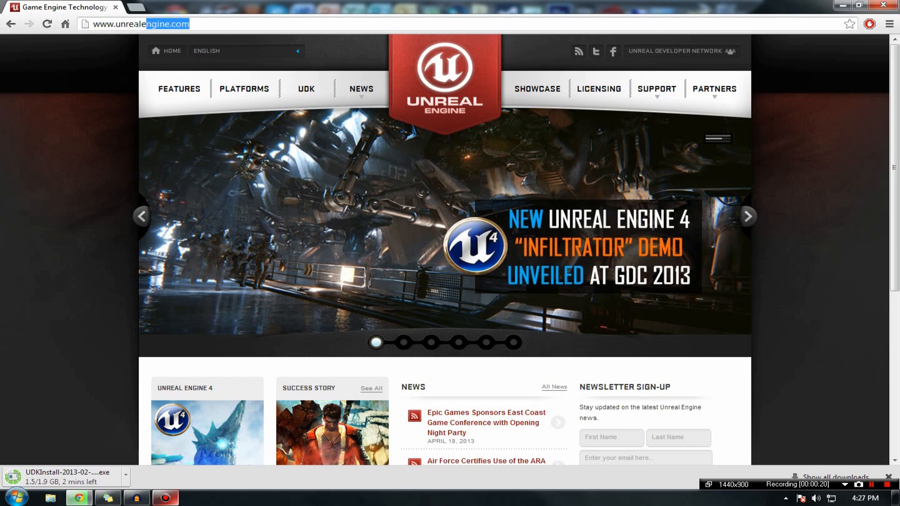
{"action": "mouse_move", "coordinate": [305, 91]}
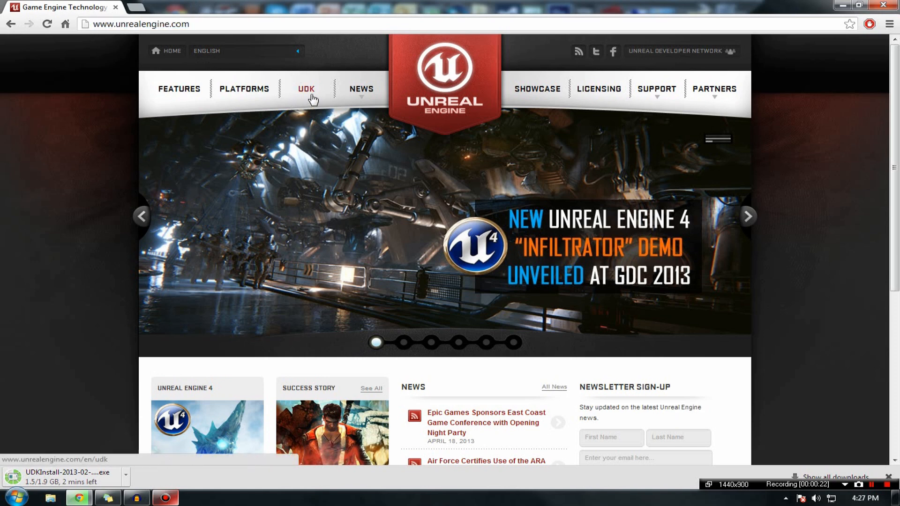
{"action": "left_click", "coordinate": [305, 88]}
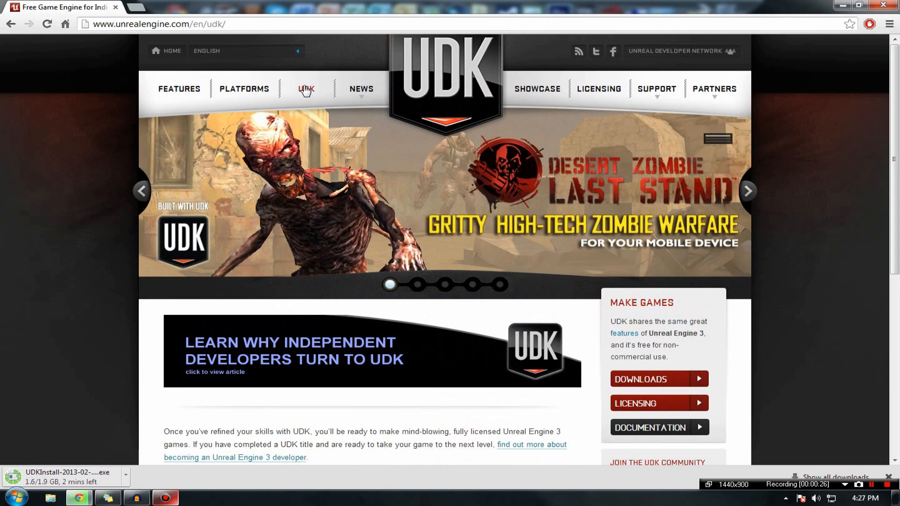
Step: Go to UDK Downloads and start downloading the February 2013 UDK Beta installer
{"action": "left_click", "coordinate": [645, 382]}
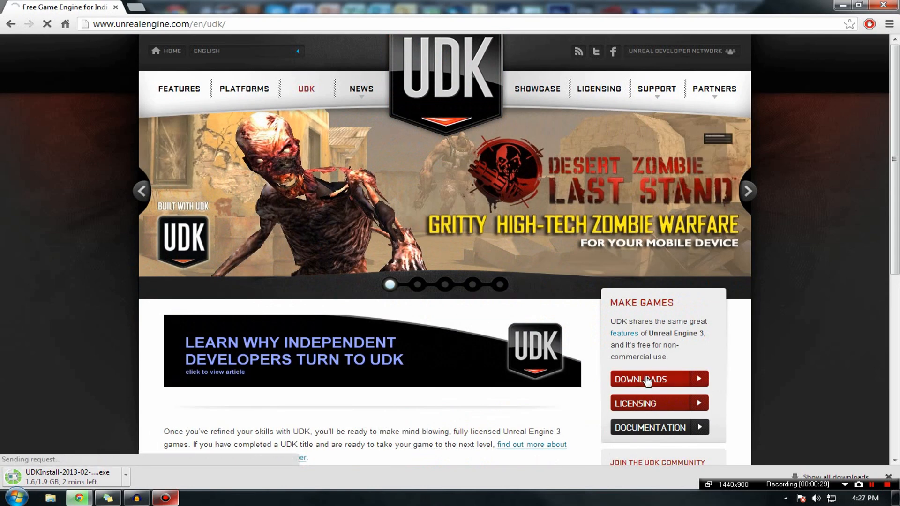
{"action": "left_click", "coordinate": [647, 378]}
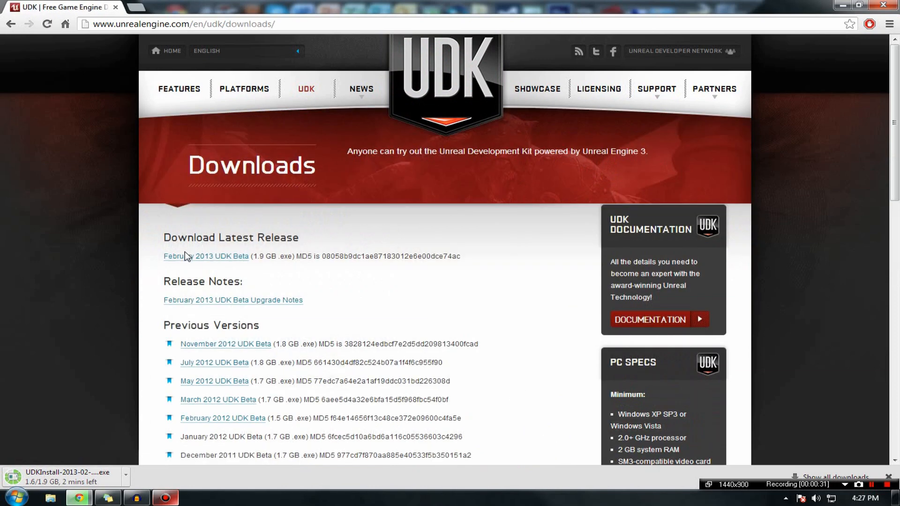
{"action": "mouse_move", "coordinate": [189, 319]}
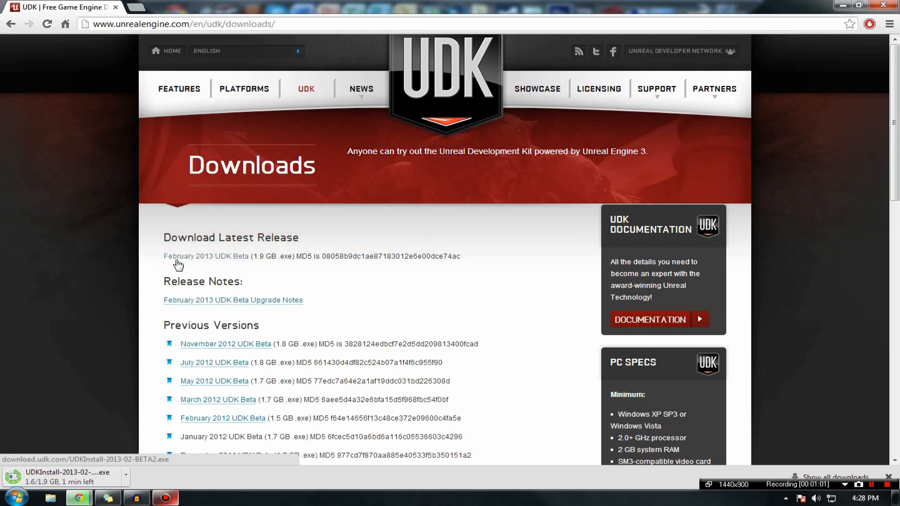
{"action": "mouse_move", "coordinate": [27, 480]}
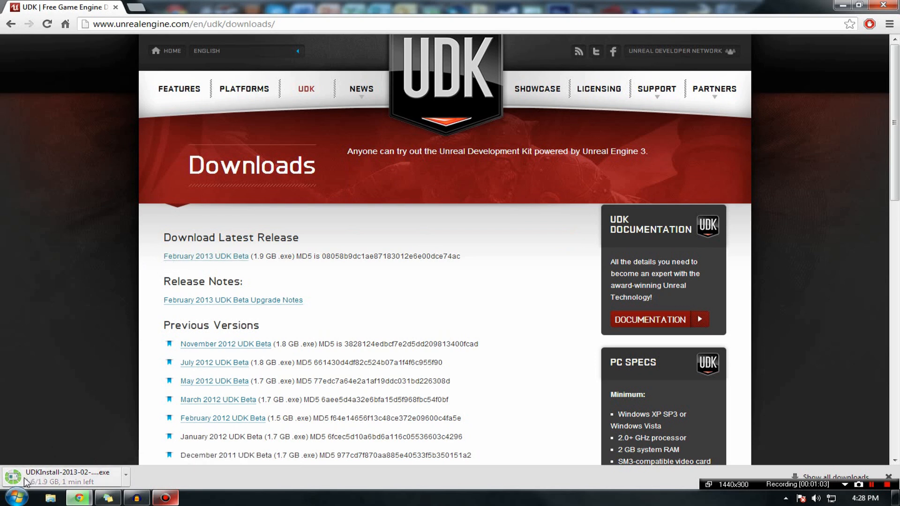
{"action": "mouse_move", "coordinate": [75, 459]}
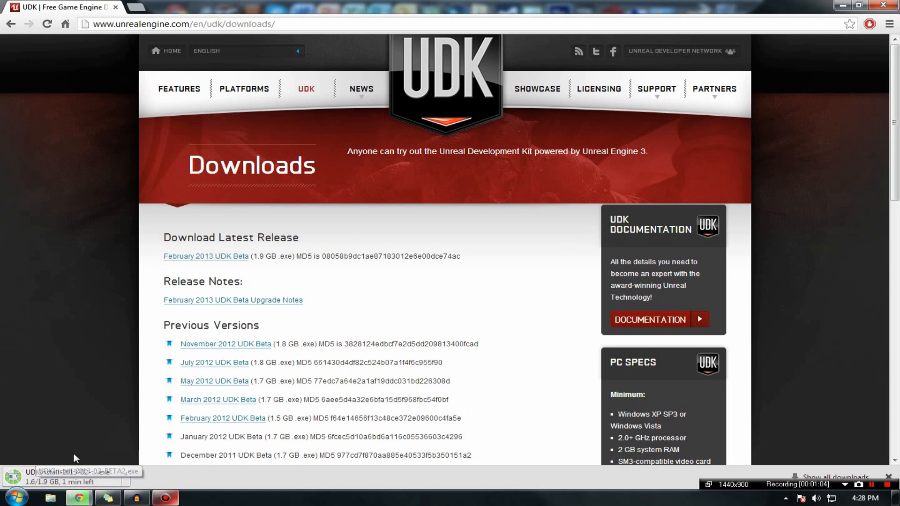
{"action": "mouse_move", "coordinate": [78, 419]}
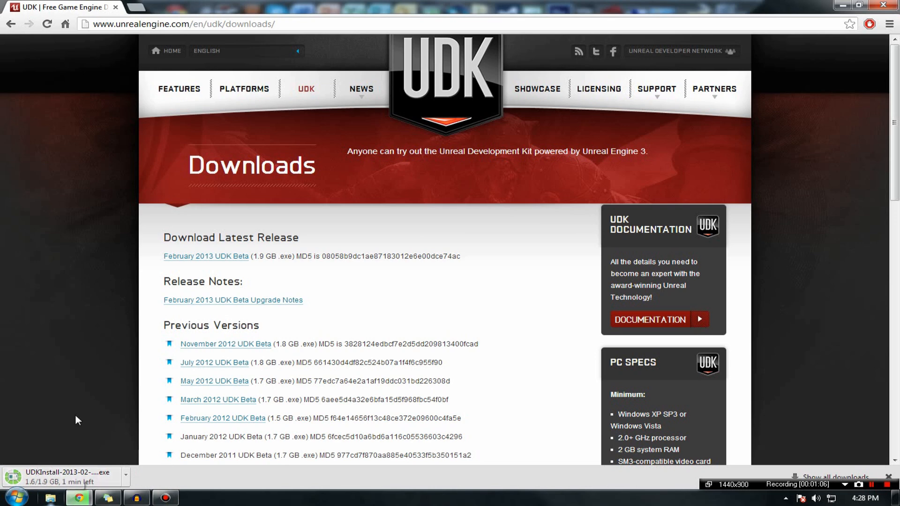
{"action": "mouse_move", "coordinate": [244, 89]}
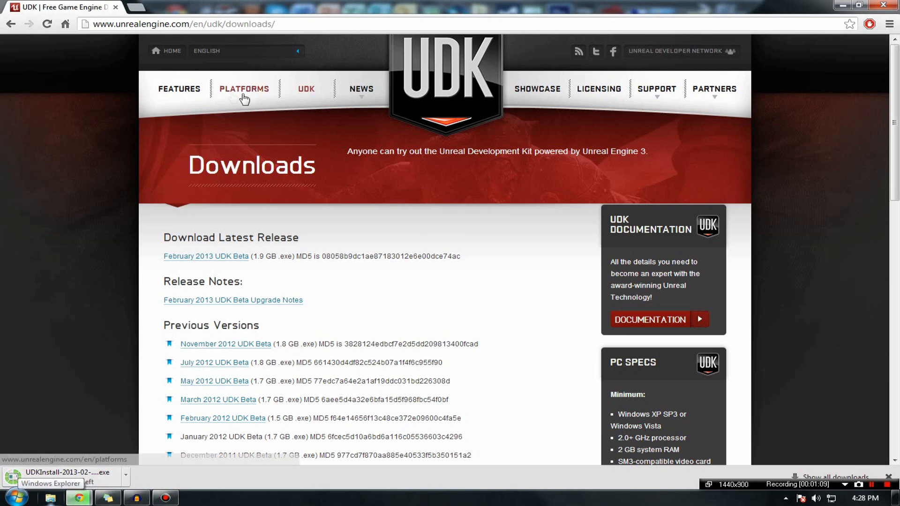
Step: Browse the Unreal Engine 3 Features page, scrolling through its tool categories and back to the top
{"action": "left_click", "coordinate": [178, 89]}
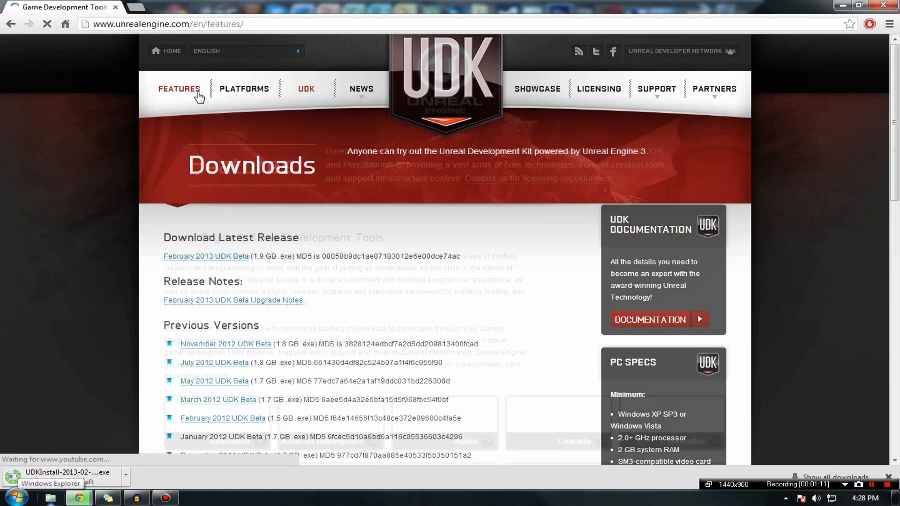
{"action": "left_click", "coordinate": [179, 88]}
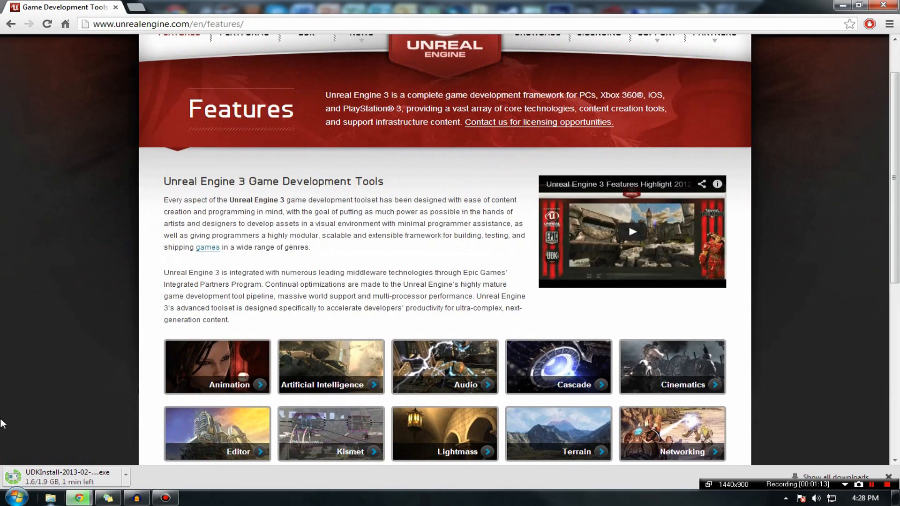
{"action": "scroll", "scroll_direction": "up", "scroll_amount": 3}
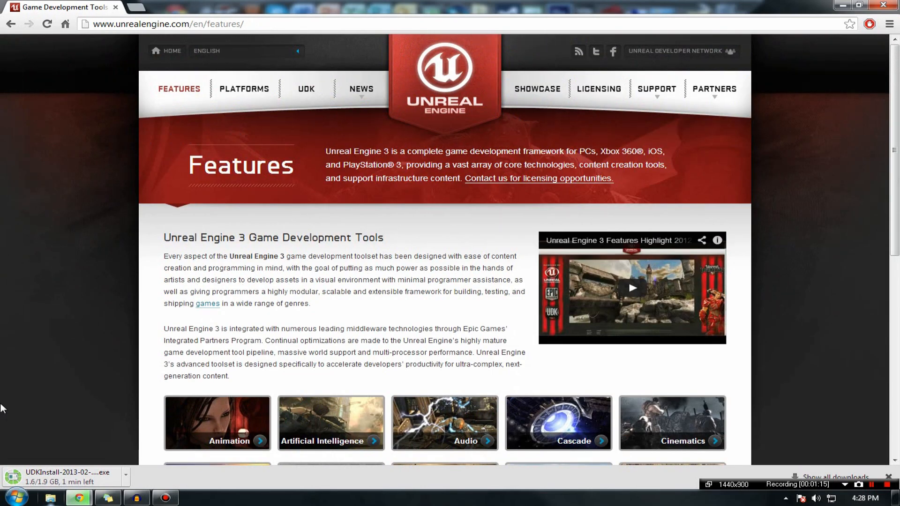
{"action": "scroll", "scroll_direction": "down", "scroll_amount": 3}
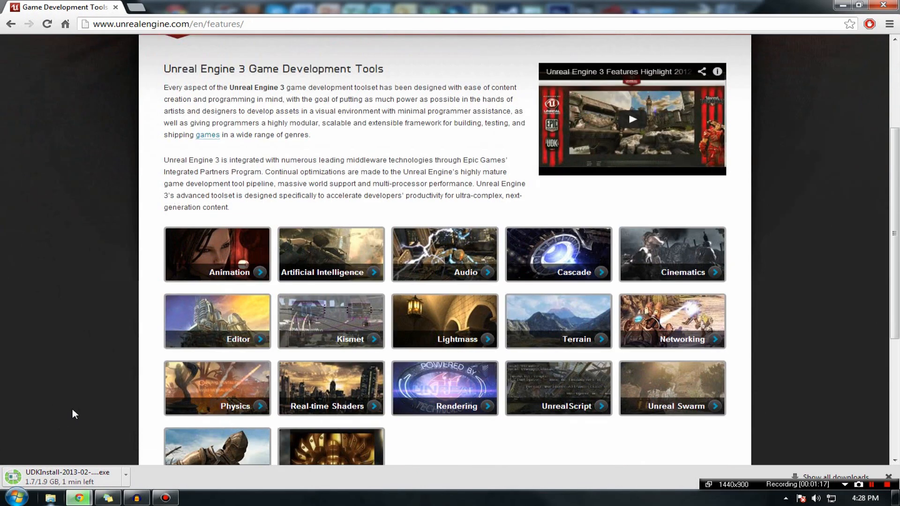
{"action": "scroll", "scroll_direction": "up", "scroll_amount": 3}
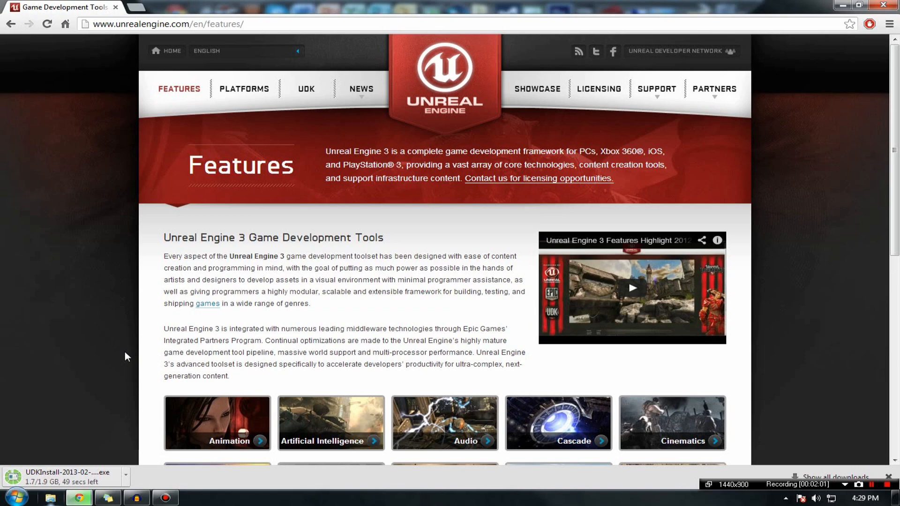
{"action": "mouse_move", "coordinate": [203, 340]}
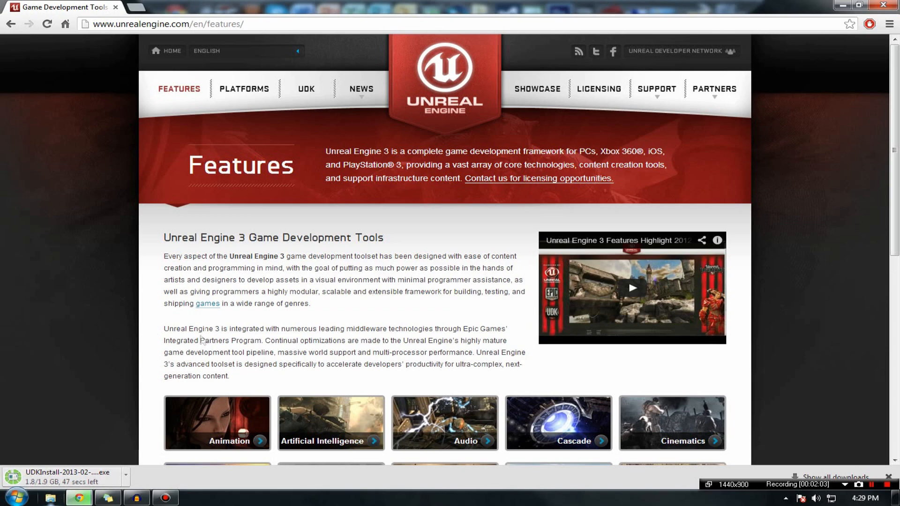
{"action": "scroll", "scroll_direction": "down", "scroll_amount": 3}
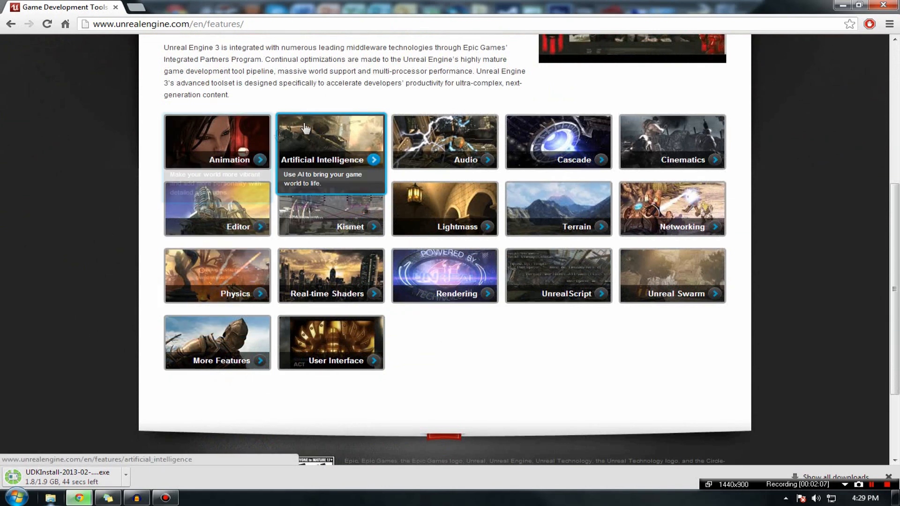
{"action": "mouse_move", "coordinate": [443, 142]}
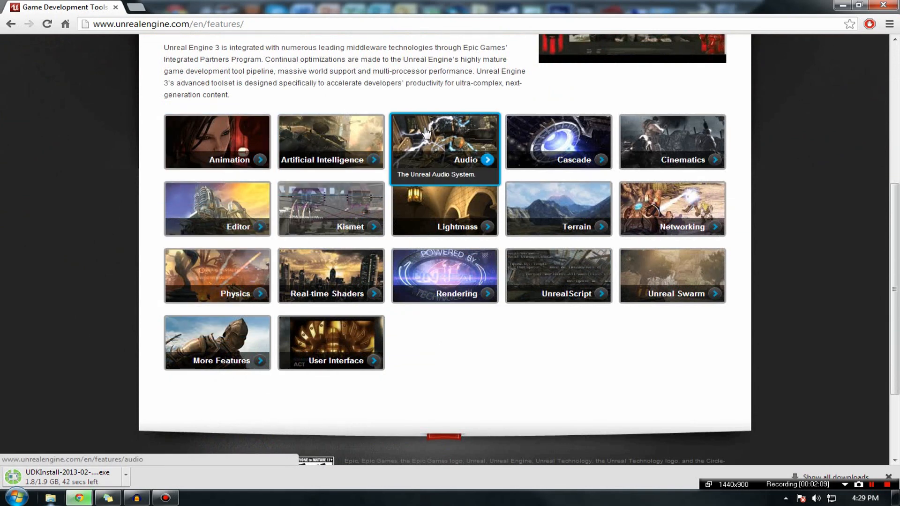
{"action": "mouse_move", "coordinate": [321, 217]}
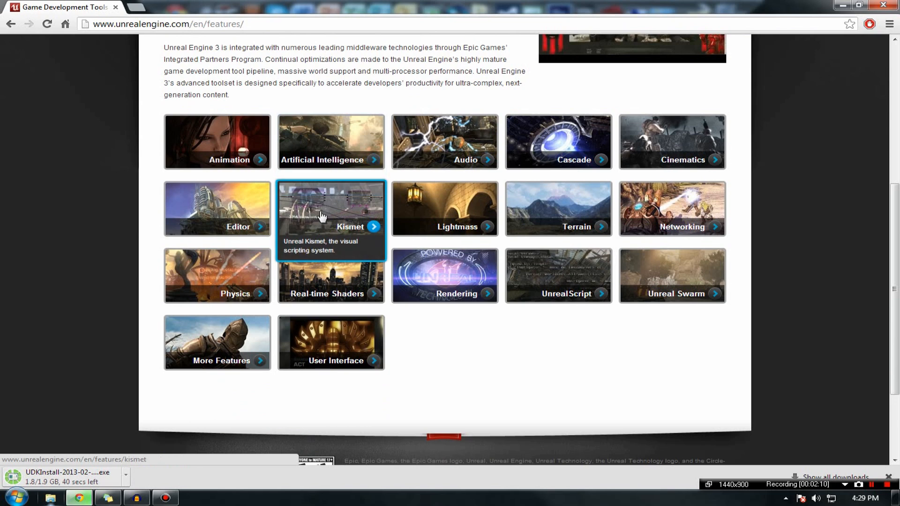
{"action": "mouse_move", "coordinate": [316, 205]}
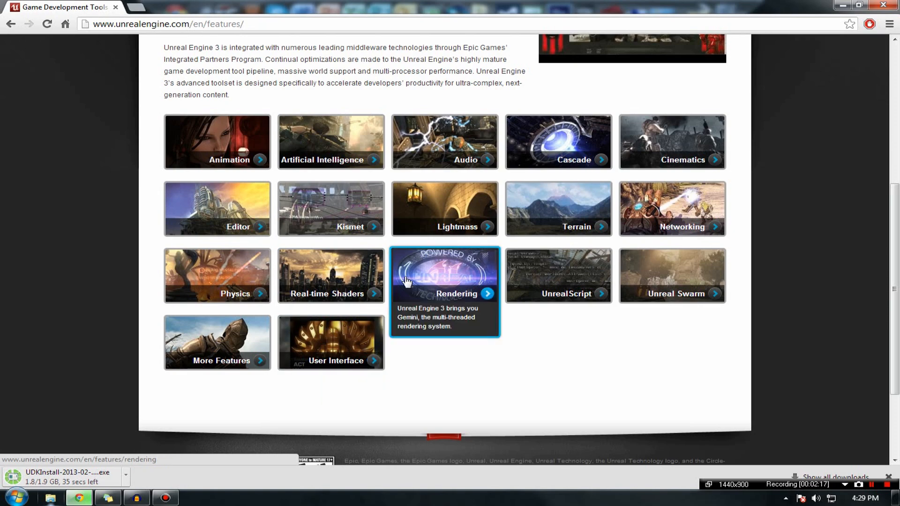
{"action": "mouse_move", "coordinate": [536, 279]}
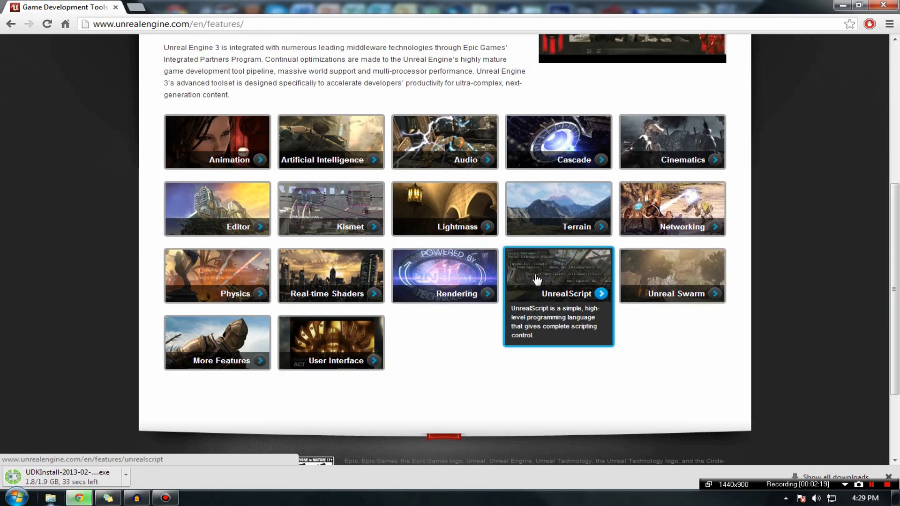
{"action": "scroll", "scroll_direction": "up", "scroll_amount": 3}
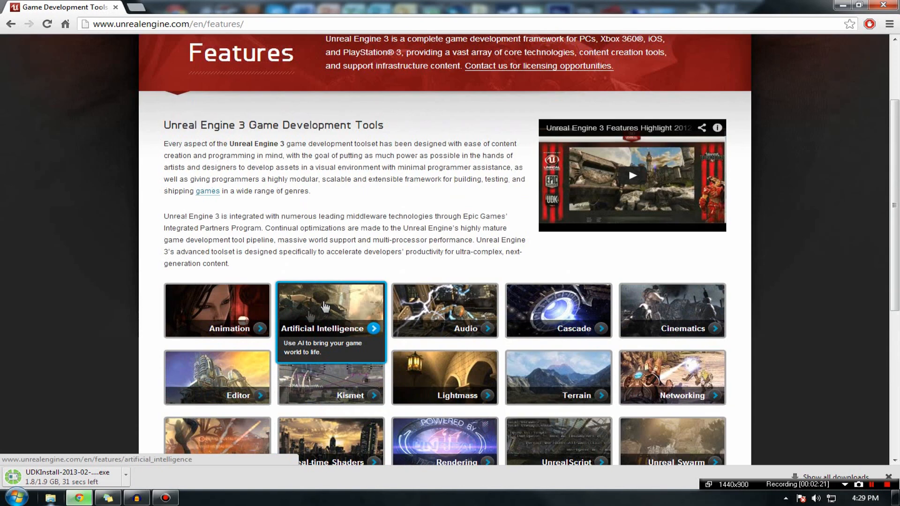
{"action": "scroll", "scroll_direction": "down", "scroll_amount": 3}
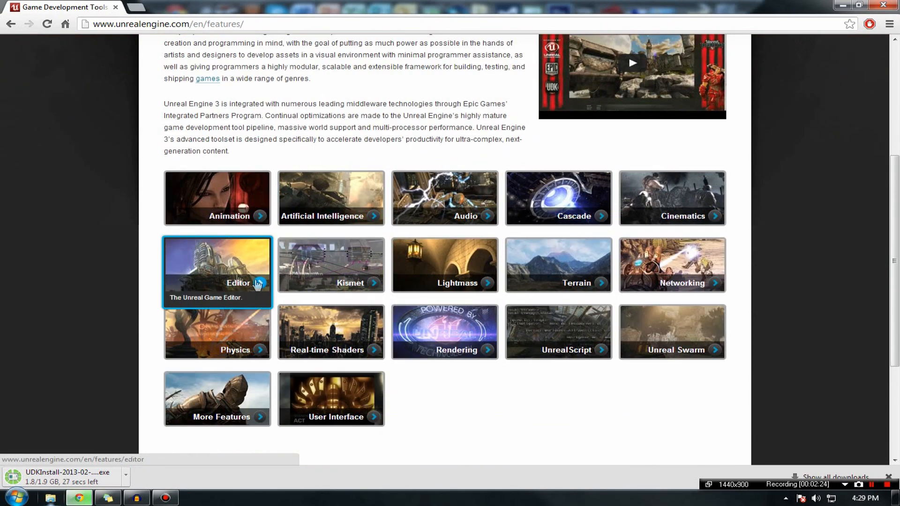
{"action": "mouse_move", "coordinate": [183, 260]}
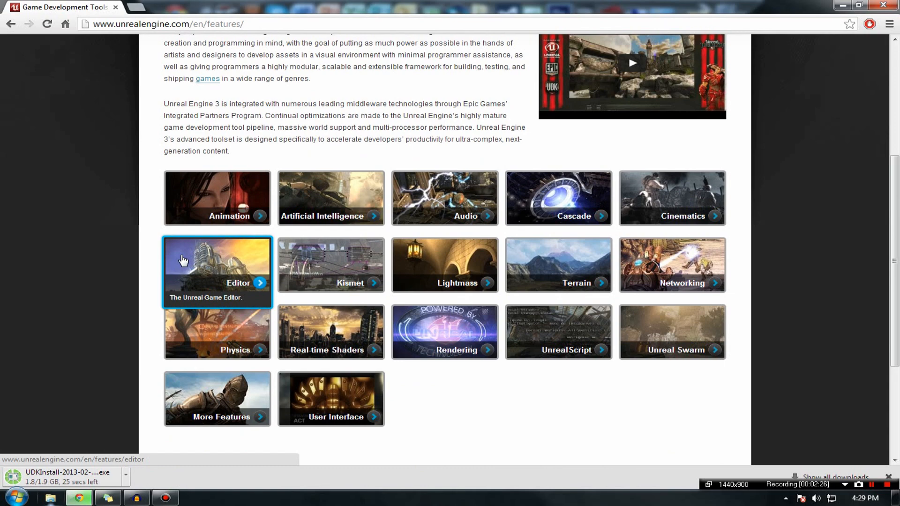
{"action": "scroll", "scroll_direction": "up", "scroll_amount": 3}
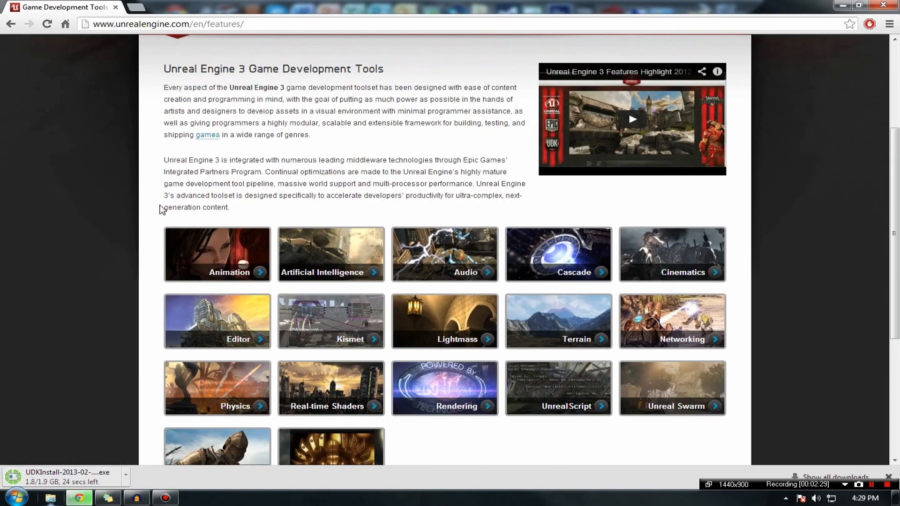
{"action": "scroll", "scroll_direction": "up", "scroll_amount": 3}
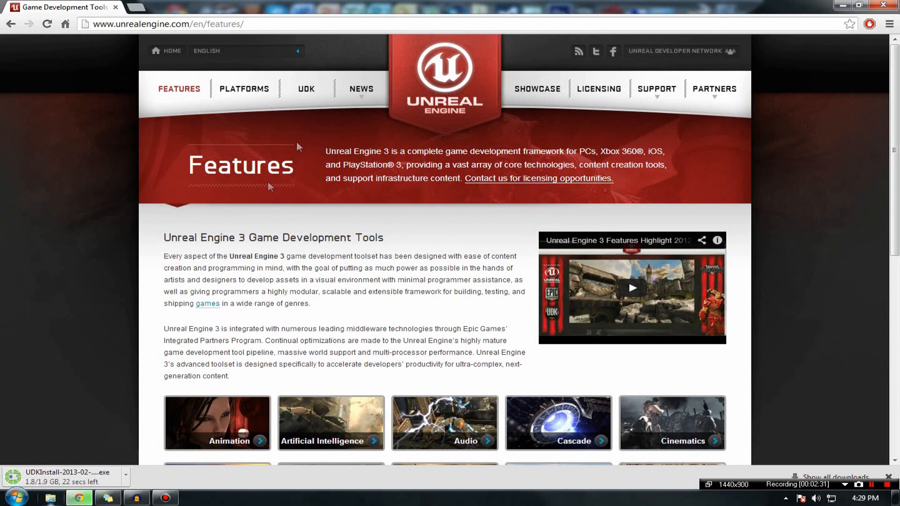
Step: Return to the UDK page, visit its Documentation page, then go back to the UDK overview
{"action": "left_click", "coordinate": [306, 88]}
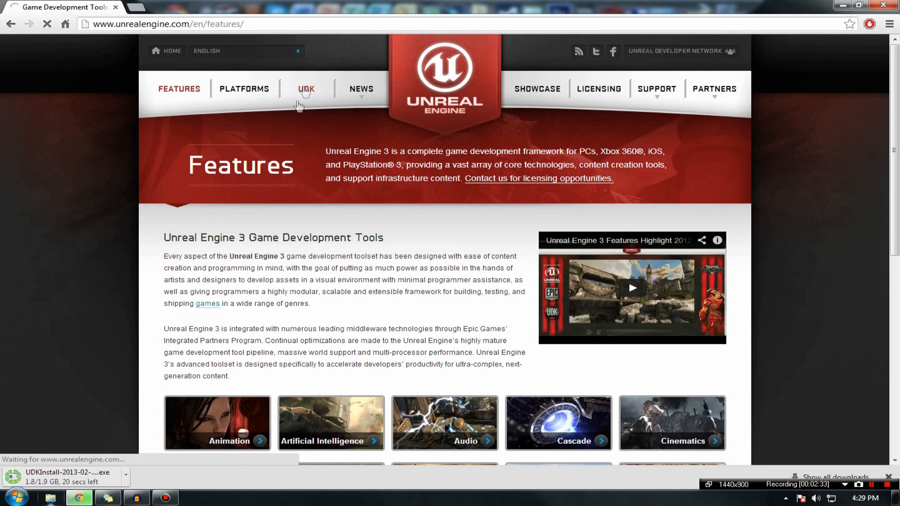
{"action": "left_click", "coordinate": [305, 89]}
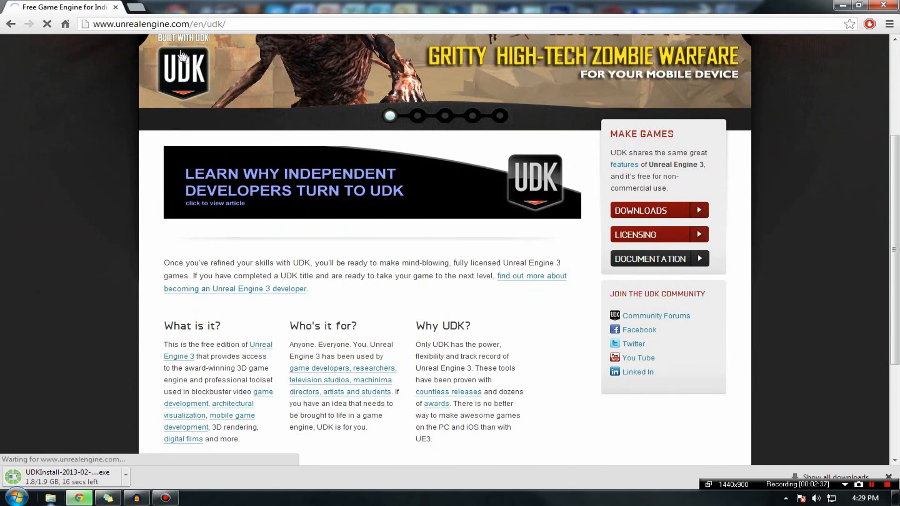
{"action": "left_click", "coordinate": [658, 259]}
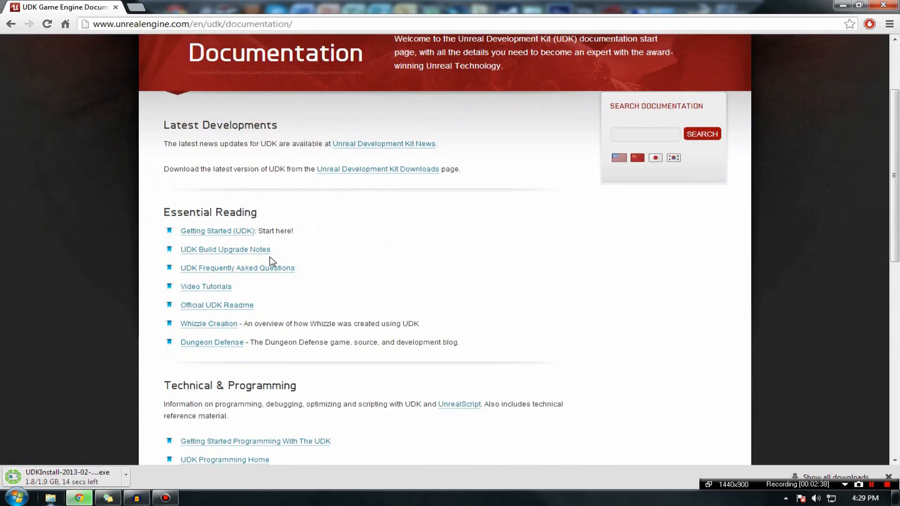
{"action": "scroll", "scroll_direction": "up", "scroll_amount": 3}
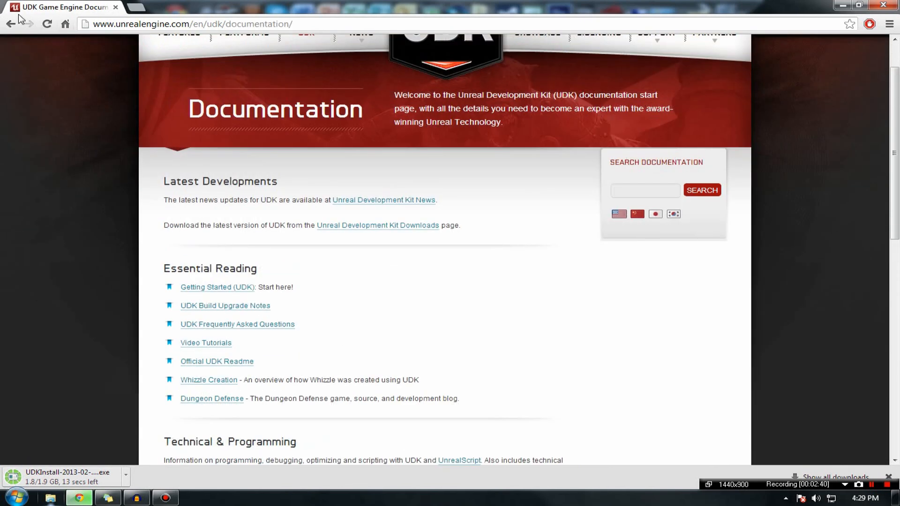
{"action": "left_click", "coordinate": [10, 24]}
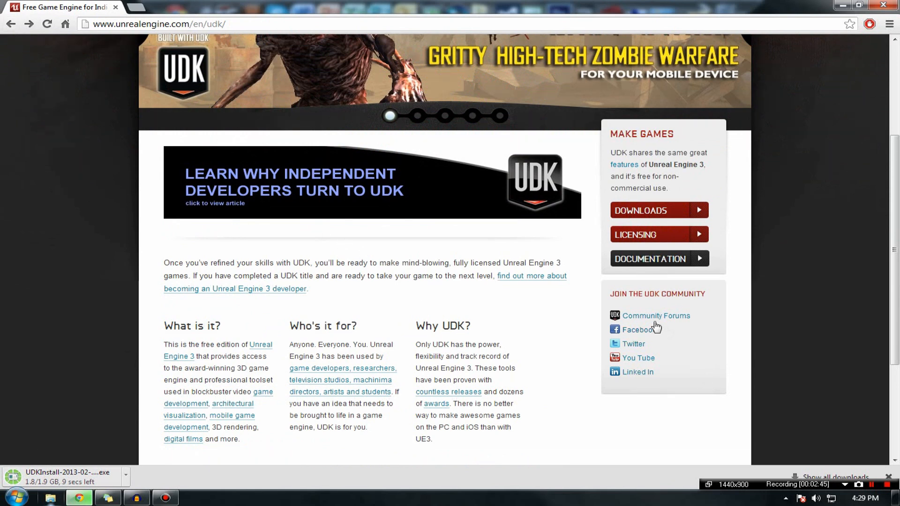
{"action": "mouse_move", "coordinate": [654, 322]}
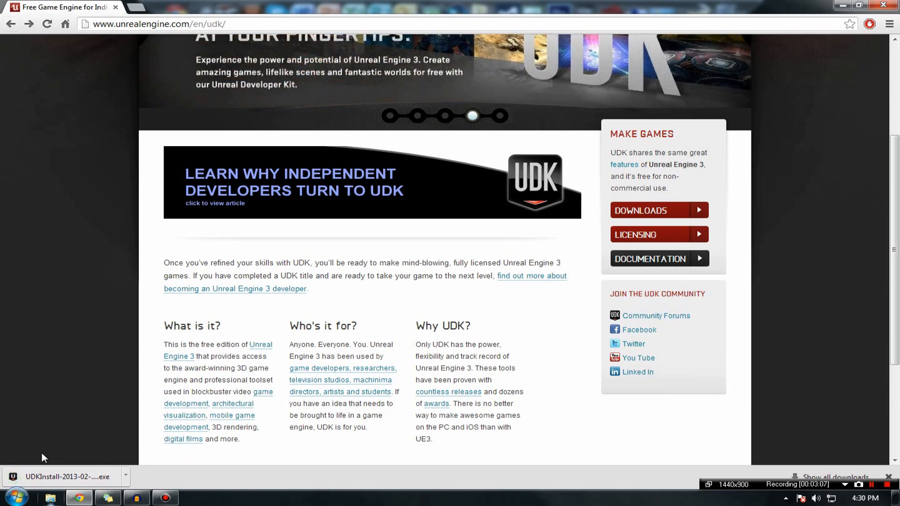
Step: Run the downloaded UDKInstall .exe and allow it past the Security Warning
{"action": "left_click", "coordinate": [68, 476]}
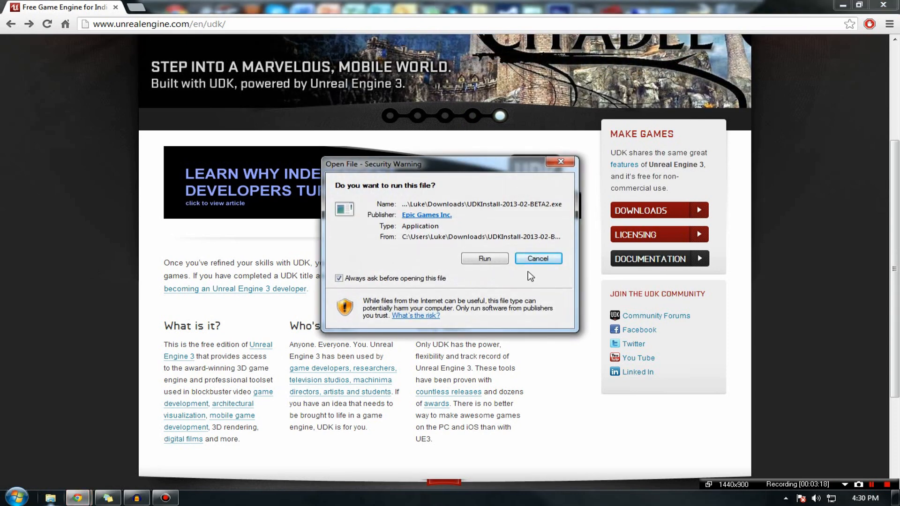
{"action": "left_click", "coordinate": [536, 259]}
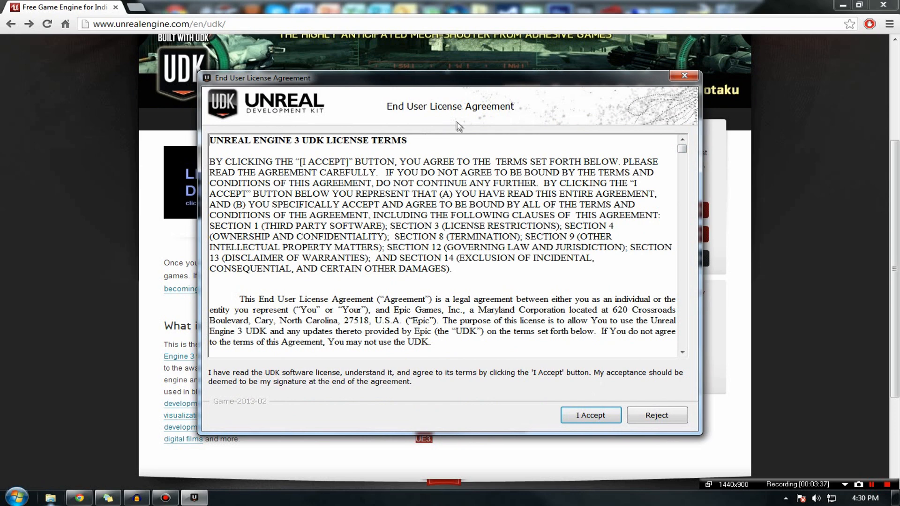
Step: Read through the End User License Agreement down to the final zlib notice
{"action": "scroll", "scroll_direction": "down", "scroll_amount": 3}
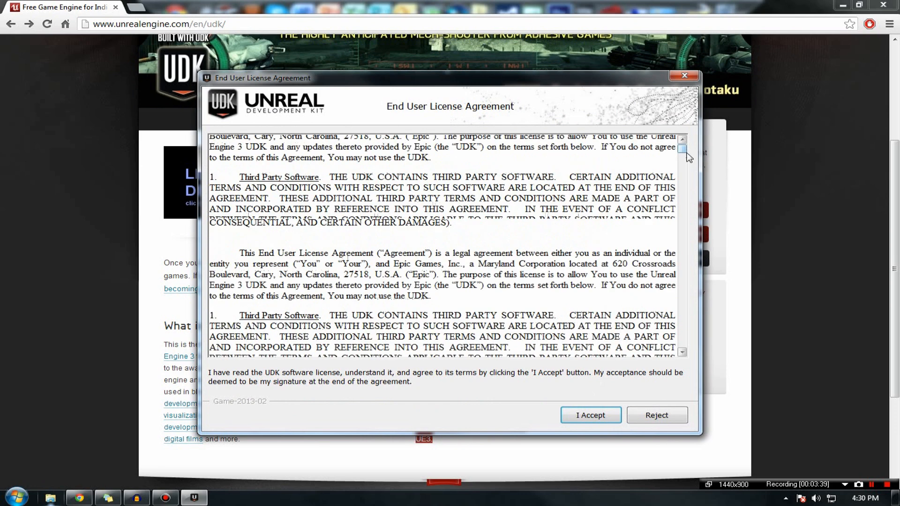
{"action": "scroll", "scroll_direction": "up", "scroll_amount": 3}
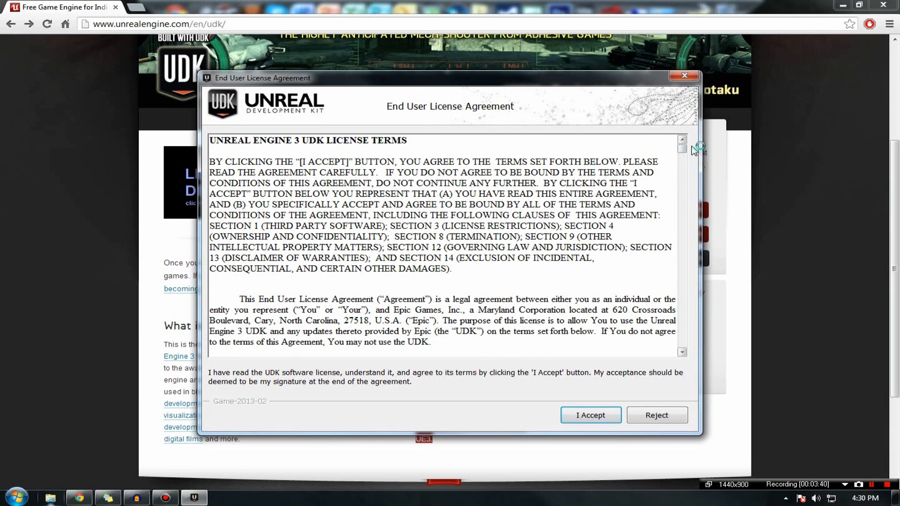
{"action": "scroll", "scroll_direction": "down", "scroll_amount": 3}
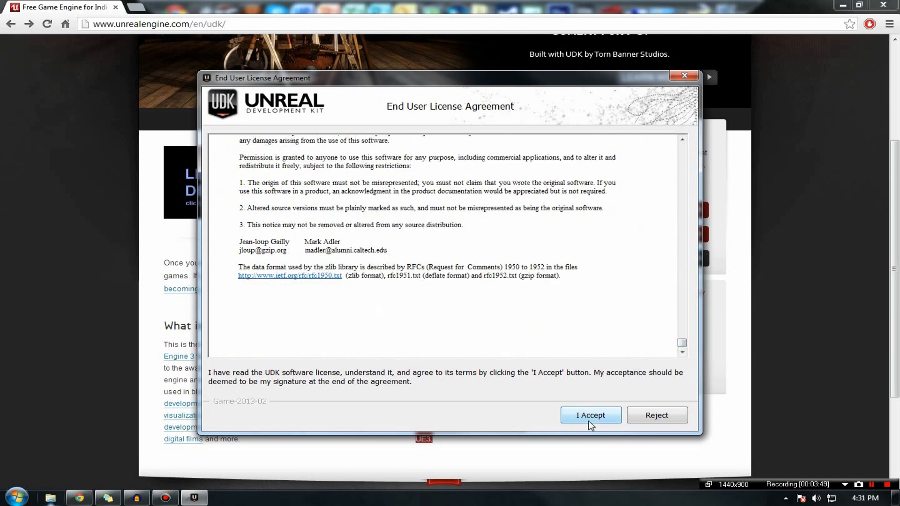
Step: Accept the license terms and continue with the UT Sample Game project selected
{"action": "left_click", "coordinate": [590, 415]}
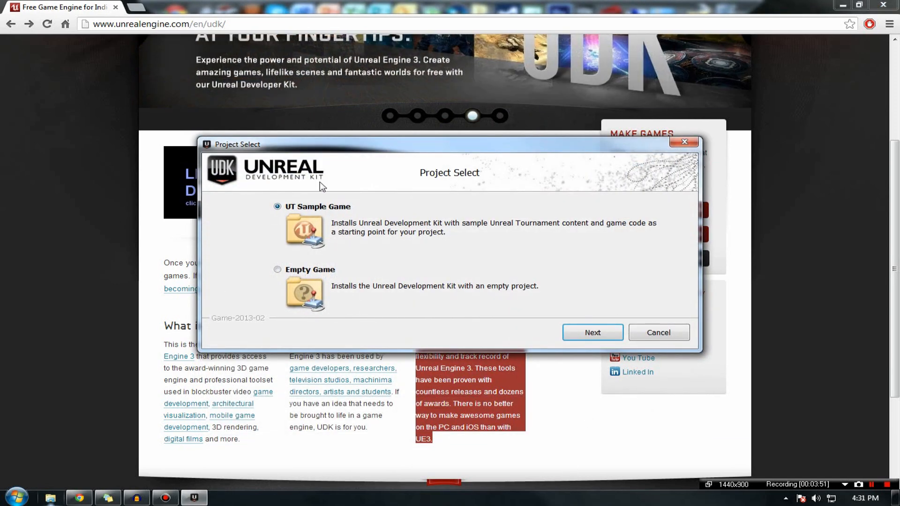
{"action": "mouse_move", "coordinate": [315, 293]}
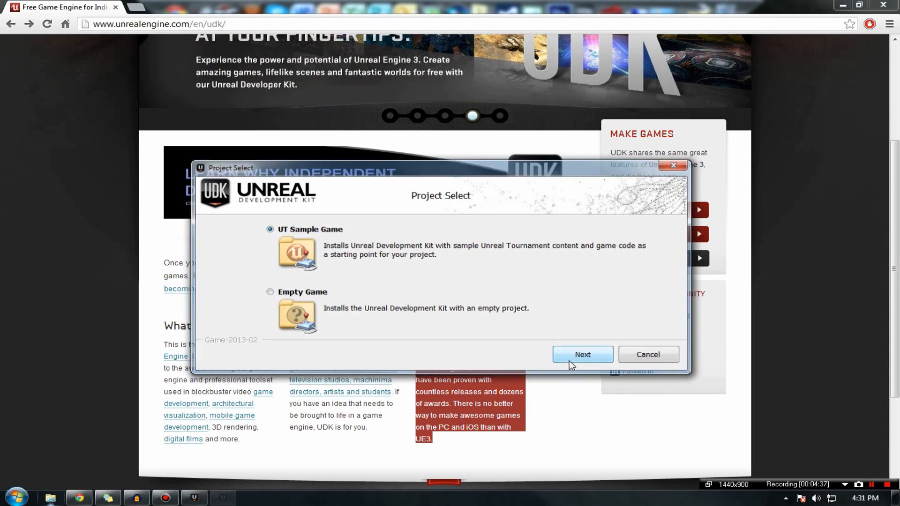
{"action": "left_click", "coordinate": [582, 354]}
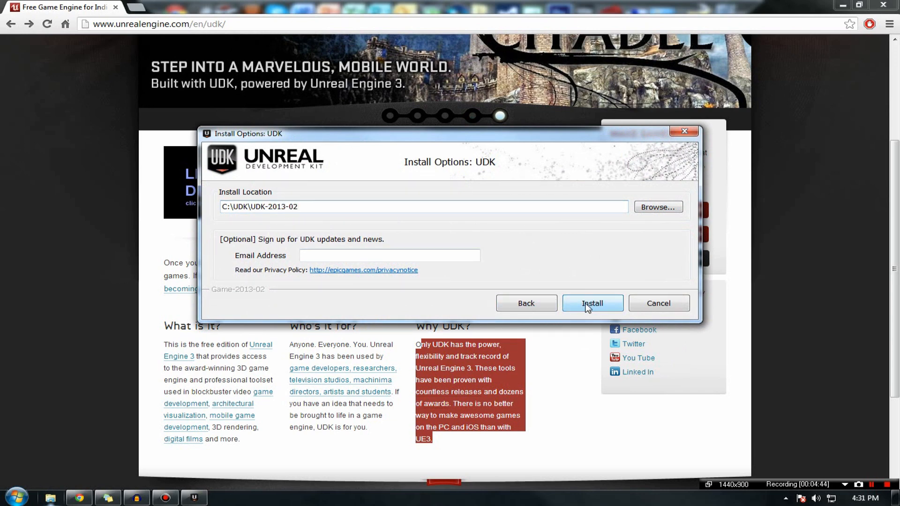
Step: Start installing into the default C:\UDK\UDK-2013-02 location with no email entered
{"action": "left_click", "coordinate": [591, 303]}
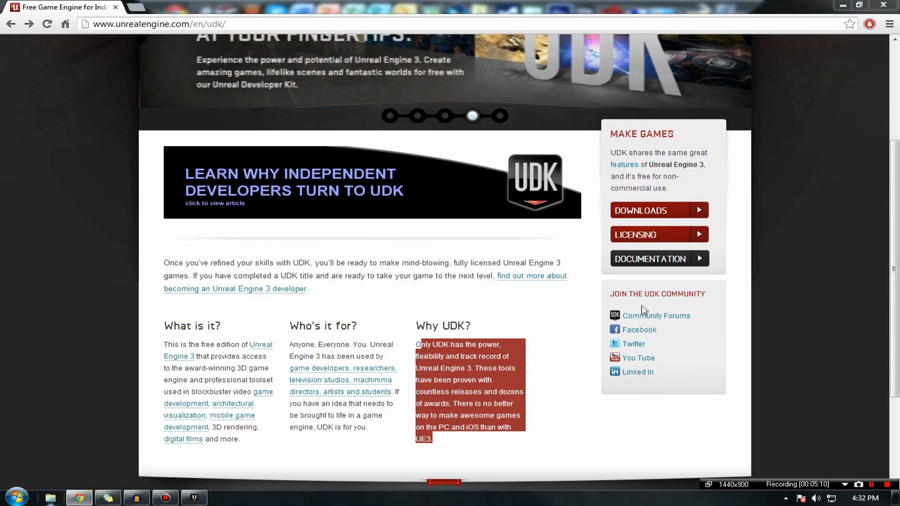
Step: Go to the UDK Community Forums and enter the Works in Progress forum
{"action": "left_click", "coordinate": [655, 315]}
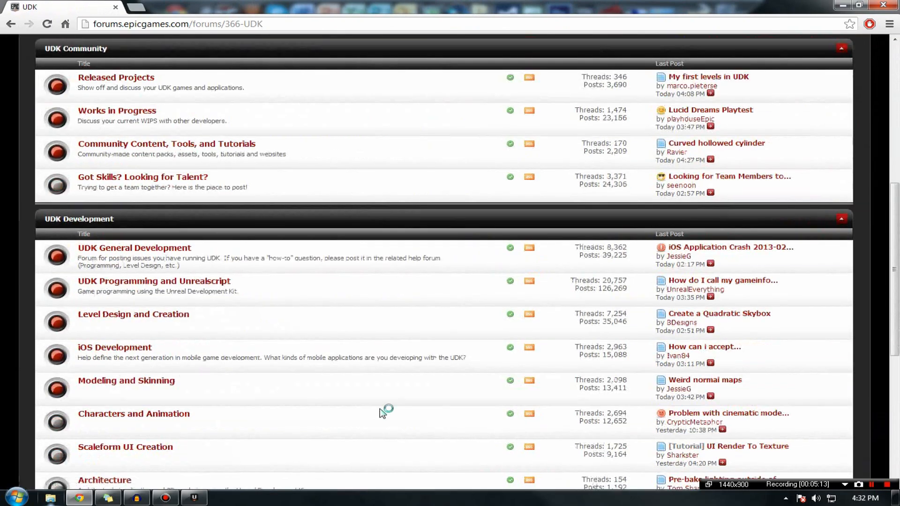
{"action": "scroll", "scroll_direction": "up", "scroll_amount": 3}
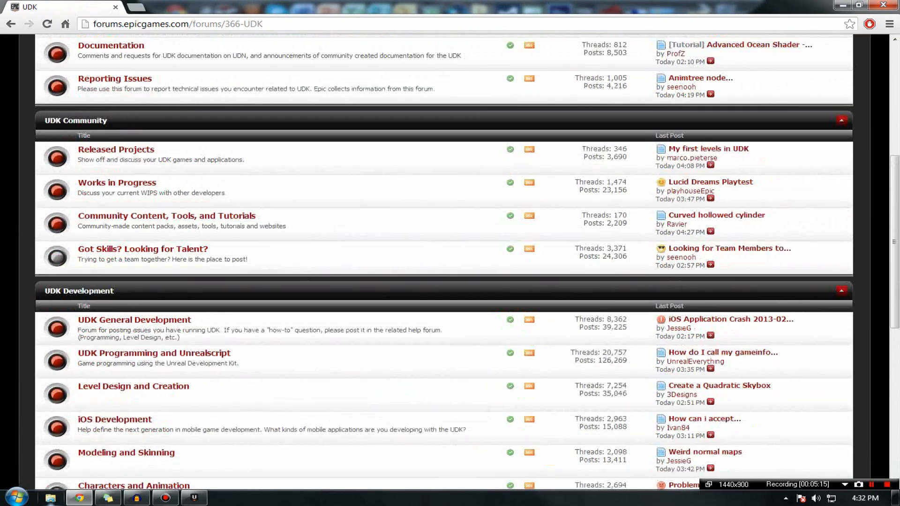
{"action": "mouse_move", "coordinate": [130, 193]}
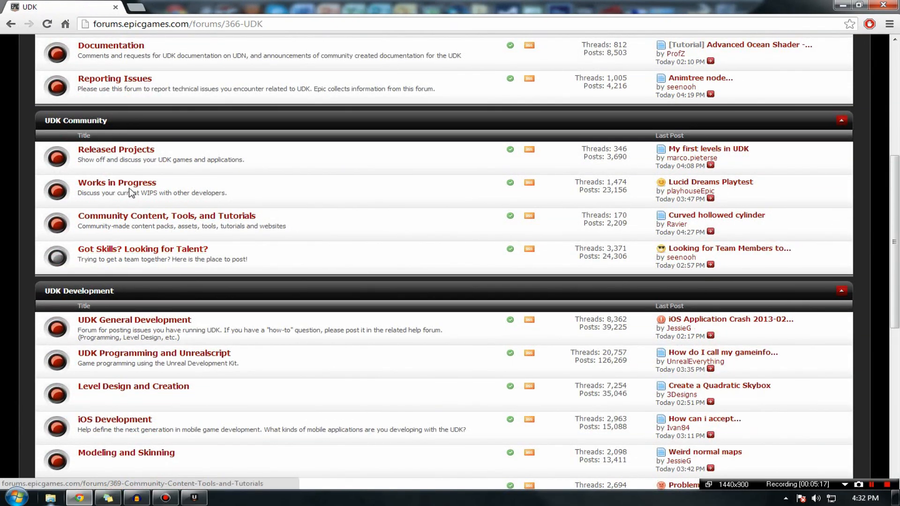
{"action": "left_click", "coordinate": [118, 183]}
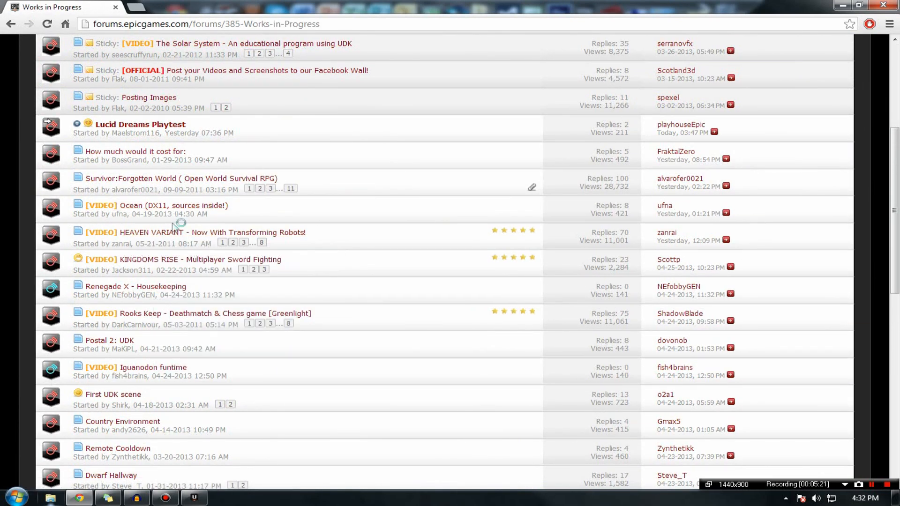
Step: Play the embedded ocean shader video in the Ocean (DX11) thread, then go back to the forum listing
{"action": "left_click", "coordinate": [172, 205]}
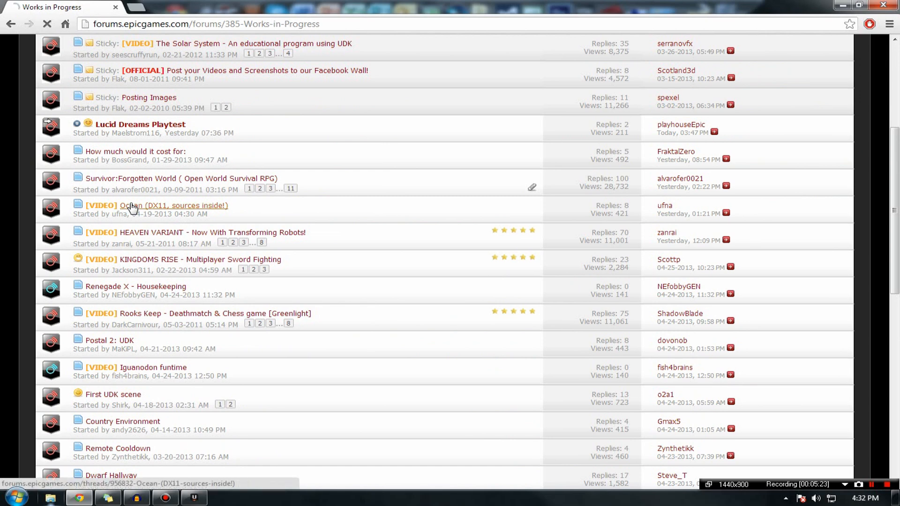
{"action": "left_click", "coordinate": [173, 205]}
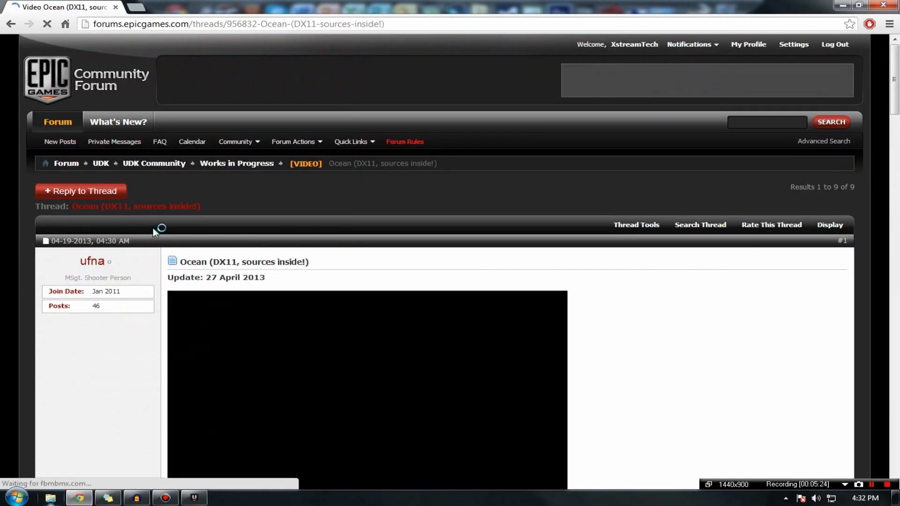
{"action": "scroll", "scroll_direction": "down", "scroll_amount": 3}
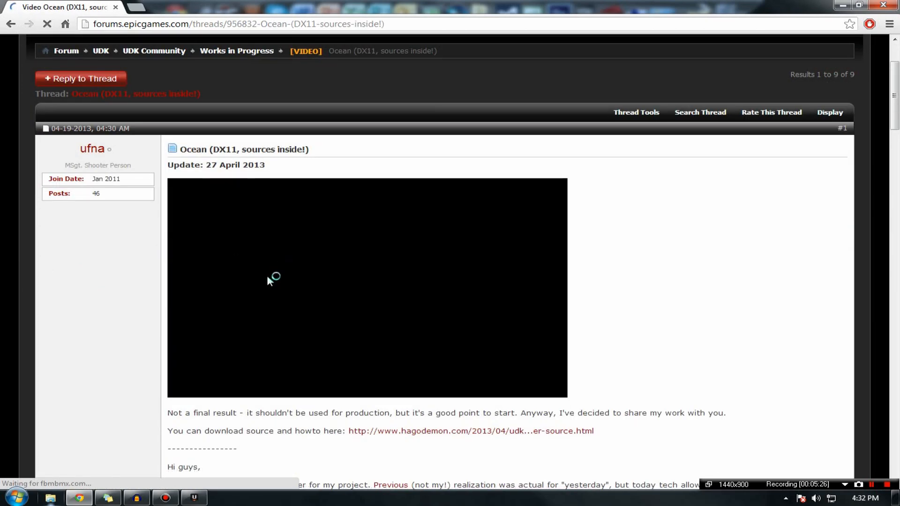
{"action": "mouse_move", "coordinate": [254, 297]}
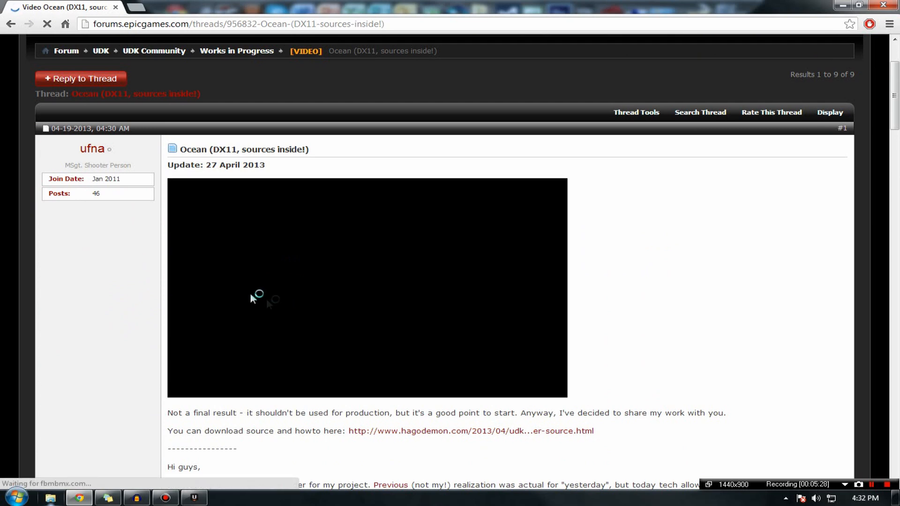
{"action": "left_click", "coordinate": [367, 287]}
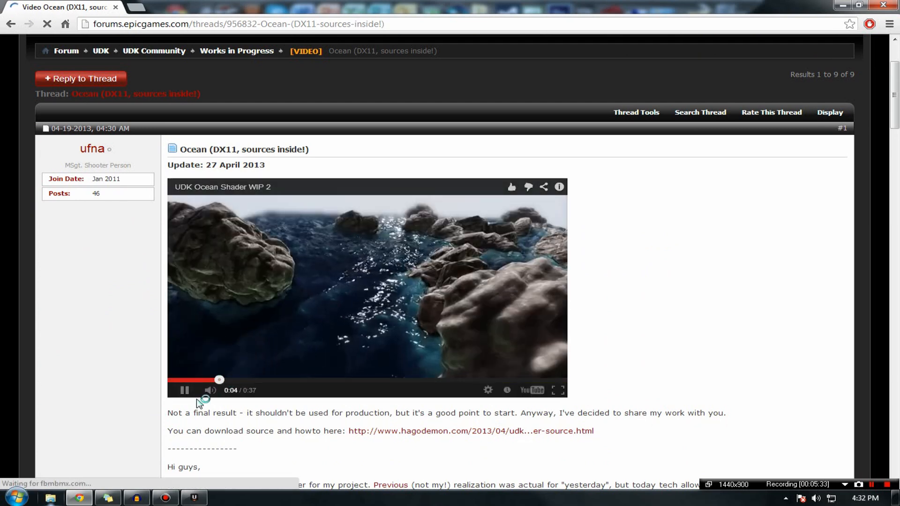
{"action": "mouse_move", "coordinate": [209, 390]}
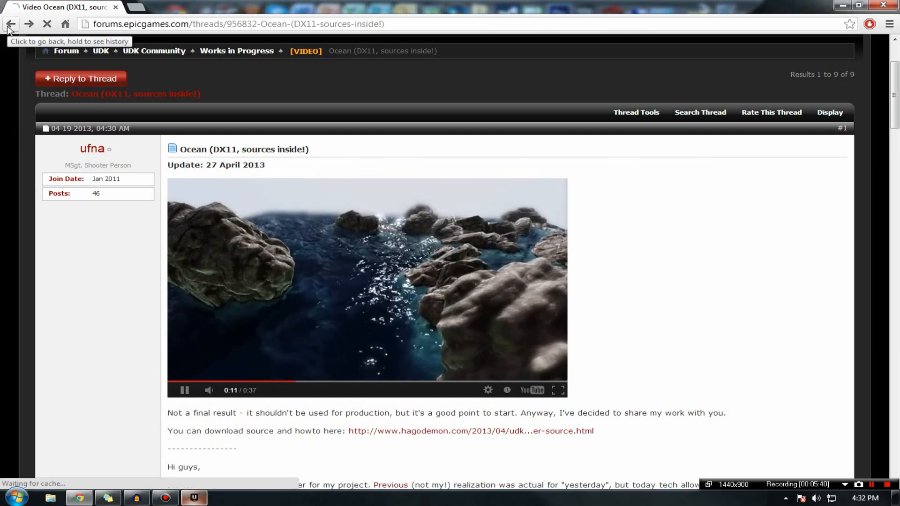
{"action": "left_click", "coordinate": [10, 23]}
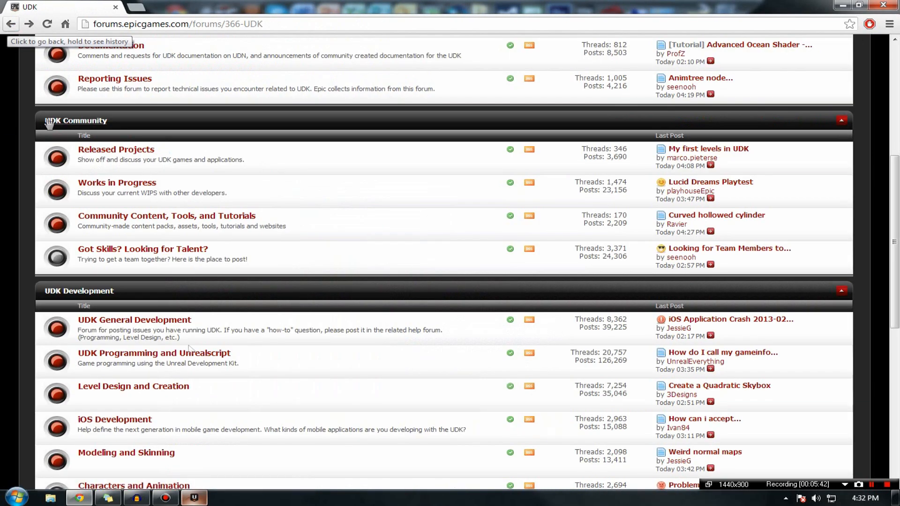
{"action": "left_click", "coordinate": [194, 498]}
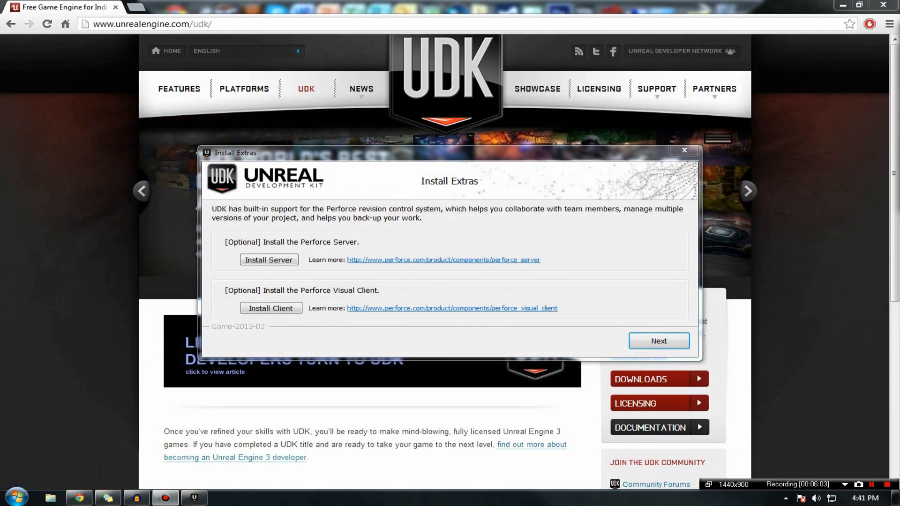
{"action": "mouse_move", "coordinate": [65, 265]}
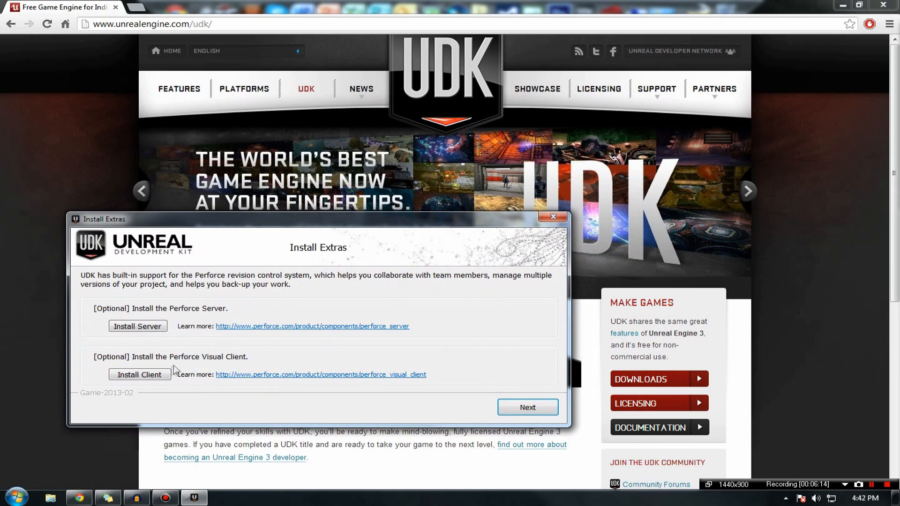
{"action": "mouse_move", "coordinate": [138, 205]}
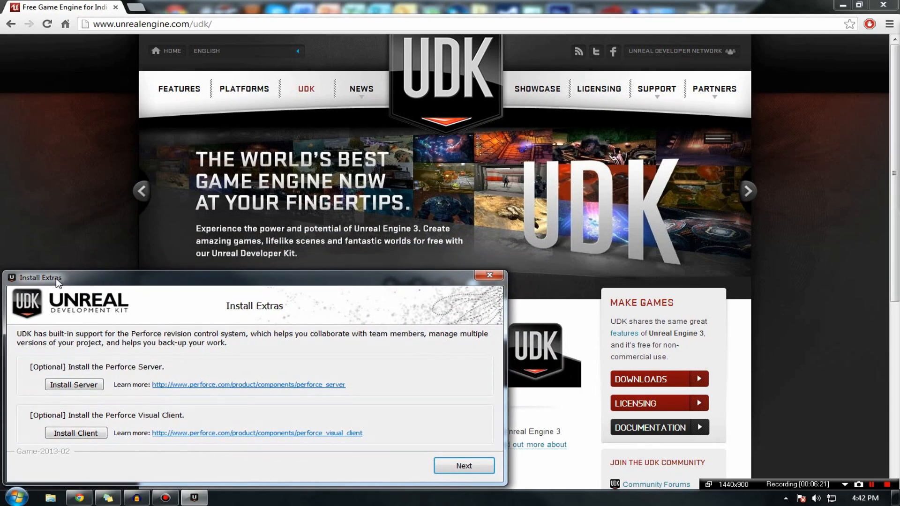
{"action": "mouse_move", "coordinate": [69, 382]}
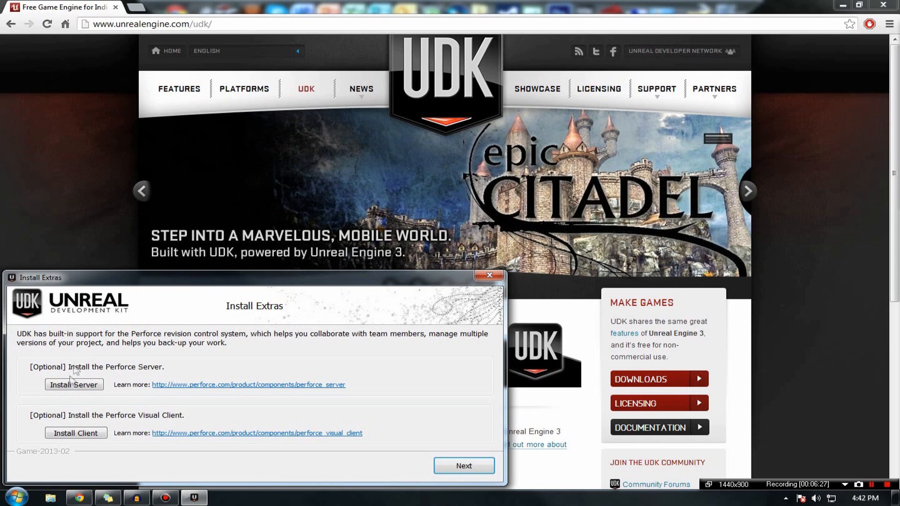
{"action": "mouse_move", "coordinate": [75, 433]}
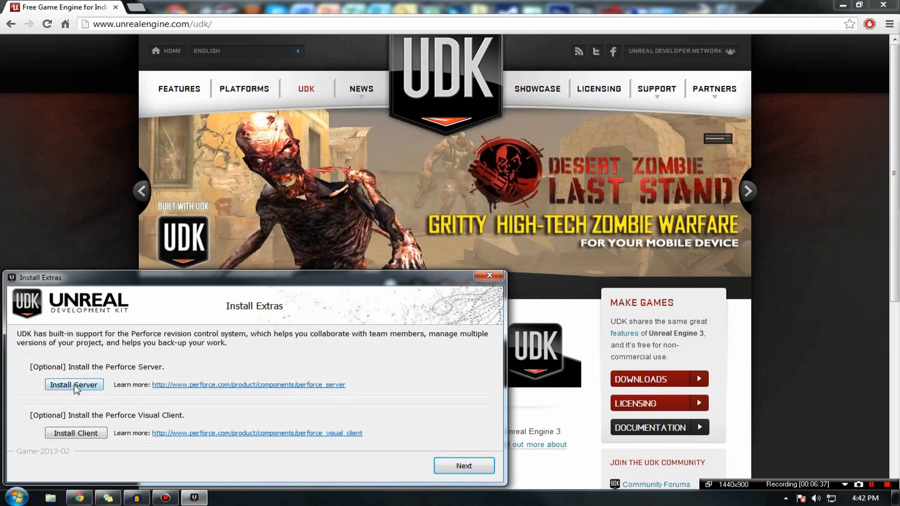
{"action": "mouse_move", "coordinate": [463, 466]}
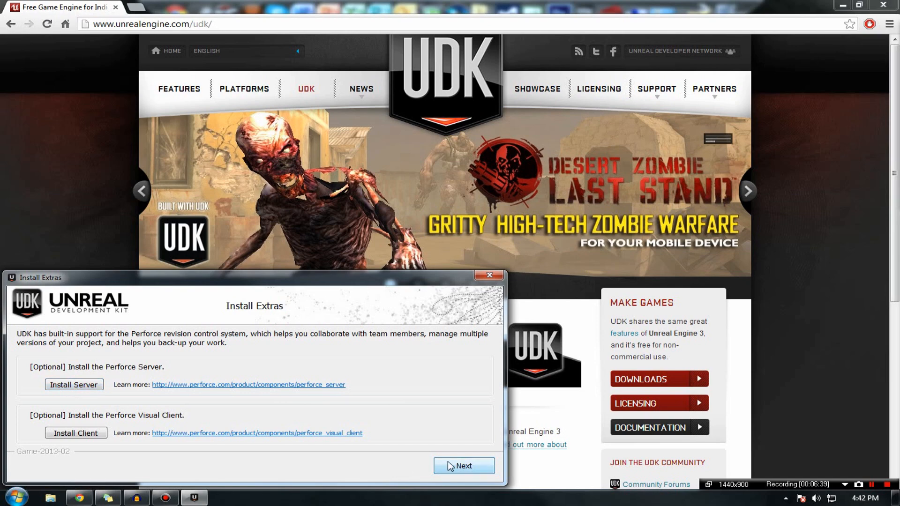
Step: Skip past Install Extras and confirm Finished on the Installation Complete page
{"action": "left_click", "coordinate": [463, 466]}
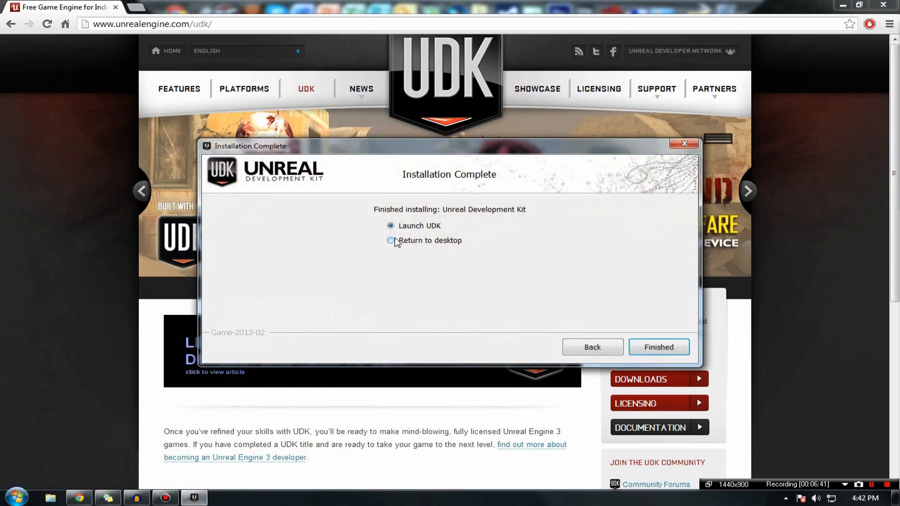
{"action": "left_click", "coordinate": [658, 347]}
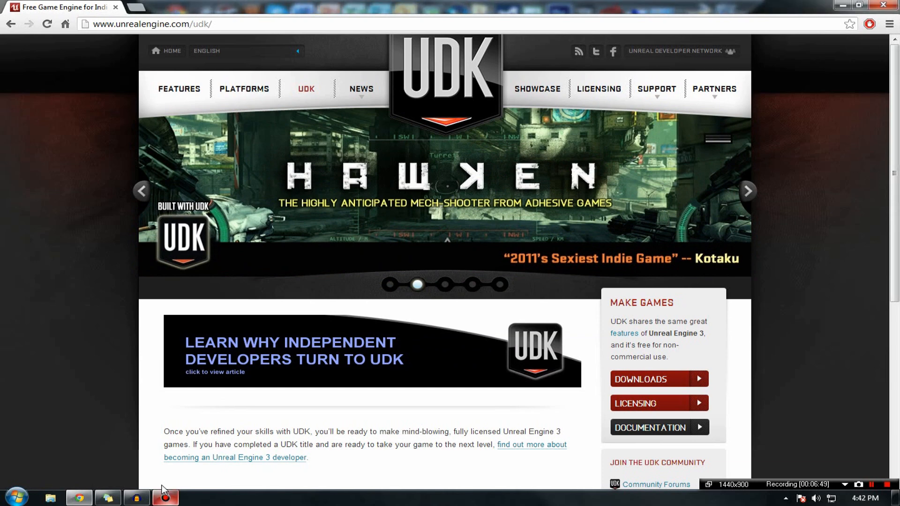
Step: Minimize Chrome, launch UDK, and dismiss the Welcome dialog and Content Browser
{"action": "left_click", "coordinate": [444, 285]}
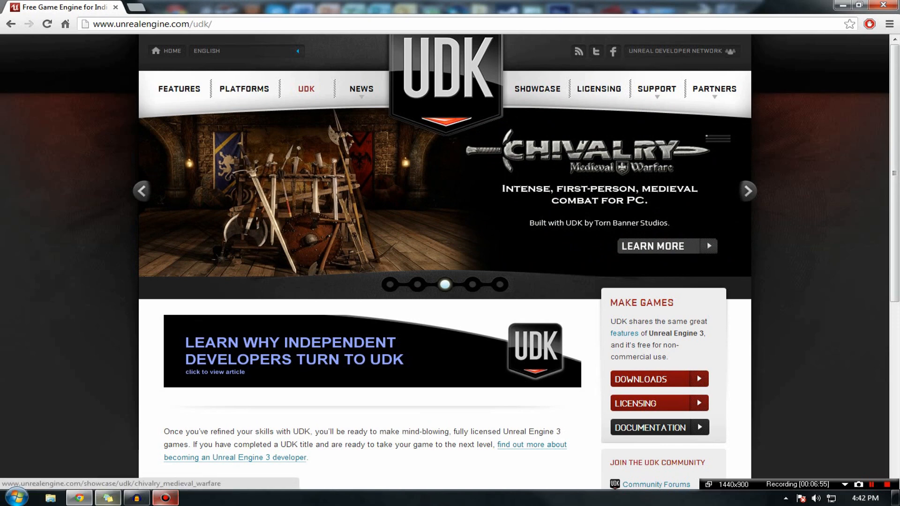
{"action": "mouse_move", "coordinate": [184, 466]}
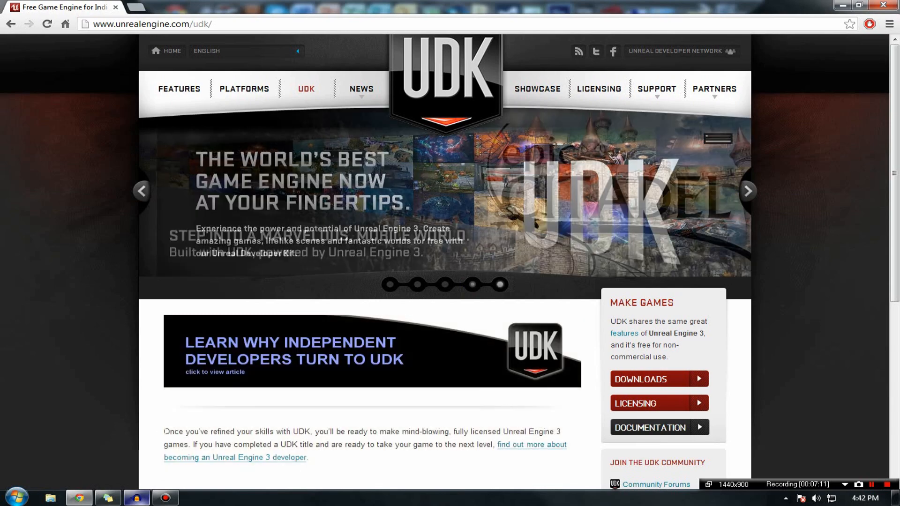
{"action": "left_click", "coordinate": [854, 6]}
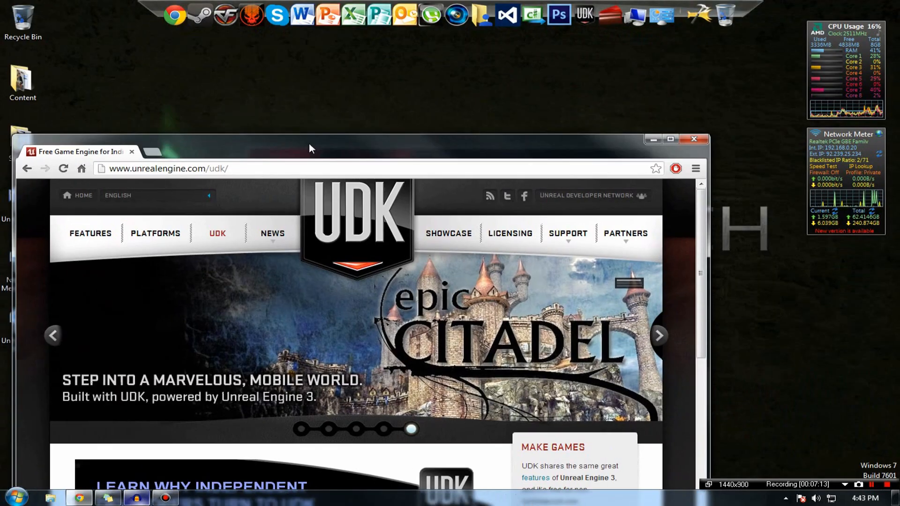
{"action": "left_click", "coordinate": [584, 14]}
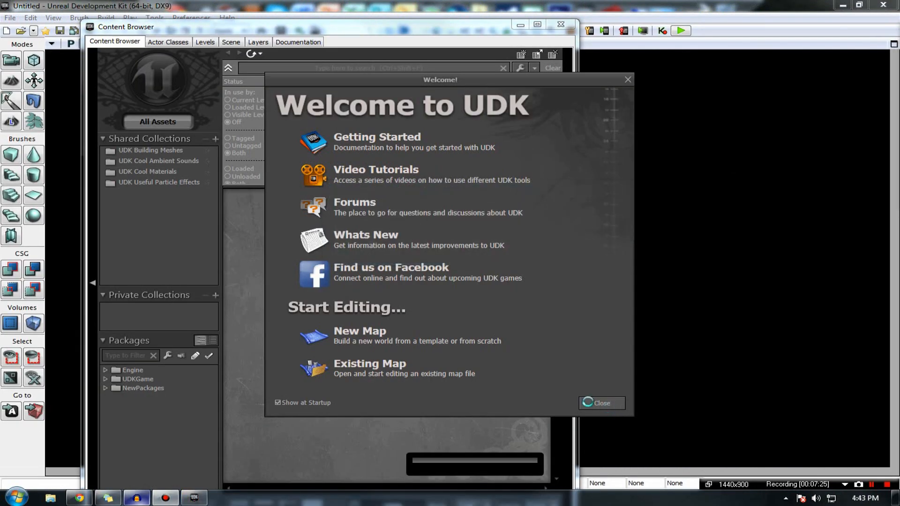
{"action": "left_click", "coordinate": [601, 403]}
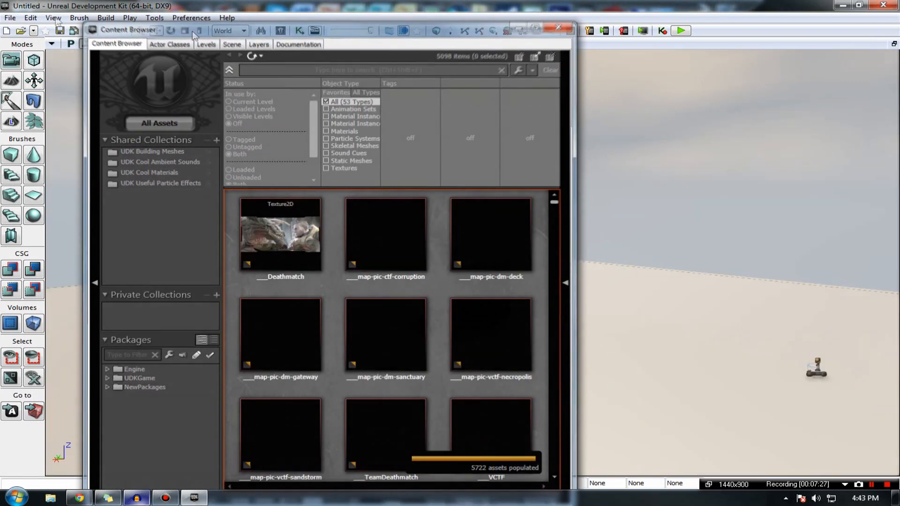
{"action": "left_click", "coordinate": [557, 27]}
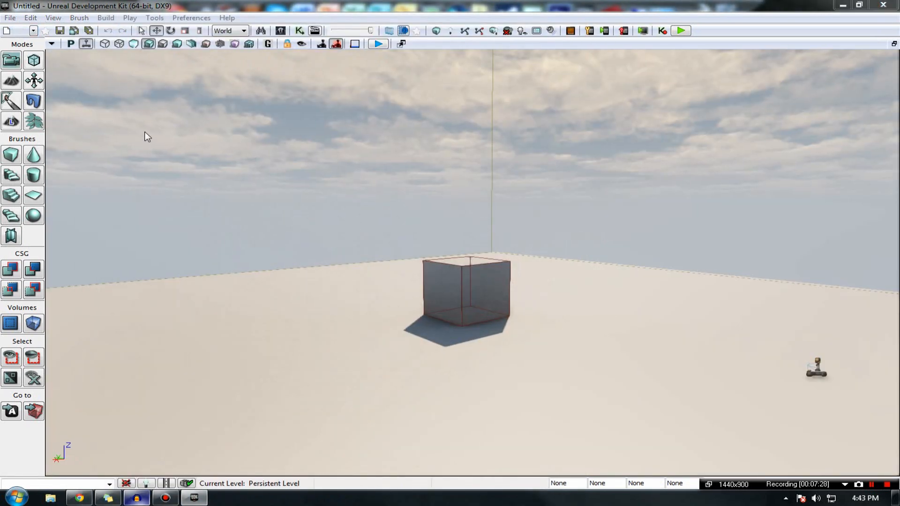
Step: Load DM-Deck.udk from the UT3 maps folder via File > Open
{"action": "left_click", "coordinate": [9, 16]}
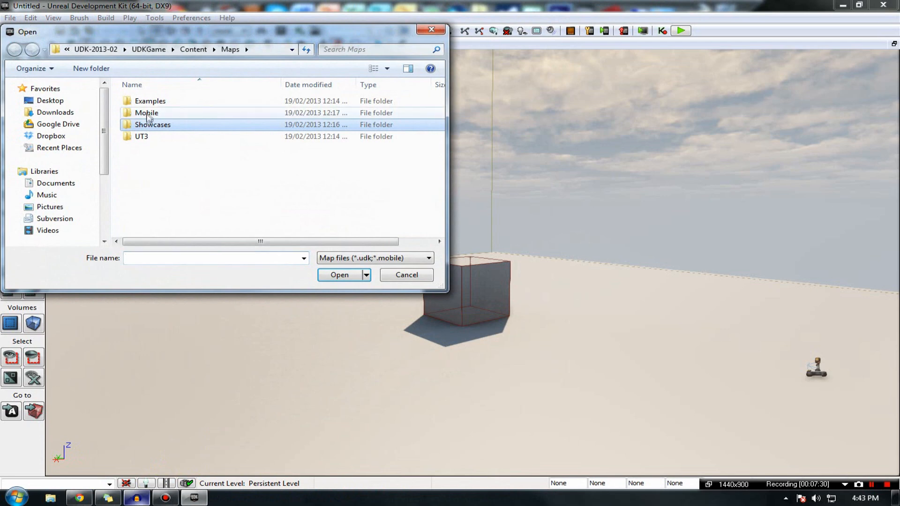
{"action": "double_click", "coordinate": [142, 136]}
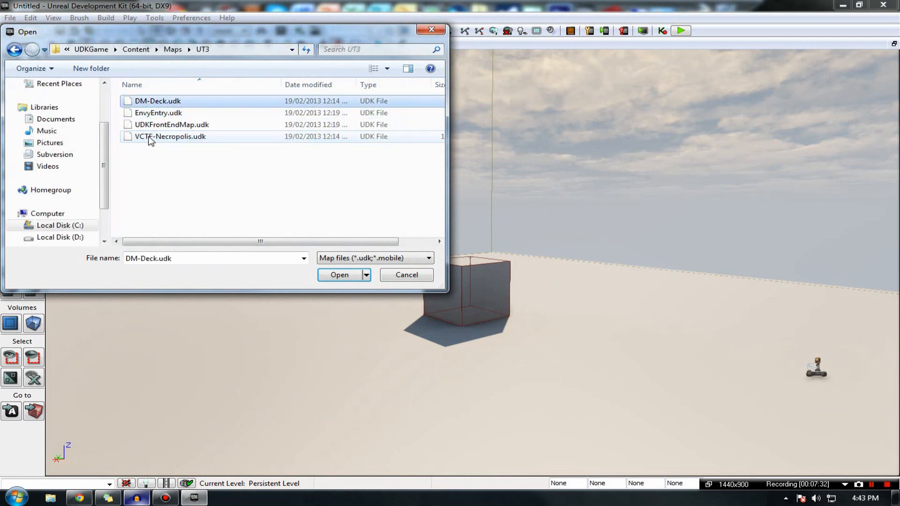
{"action": "left_click", "coordinate": [339, 275]}
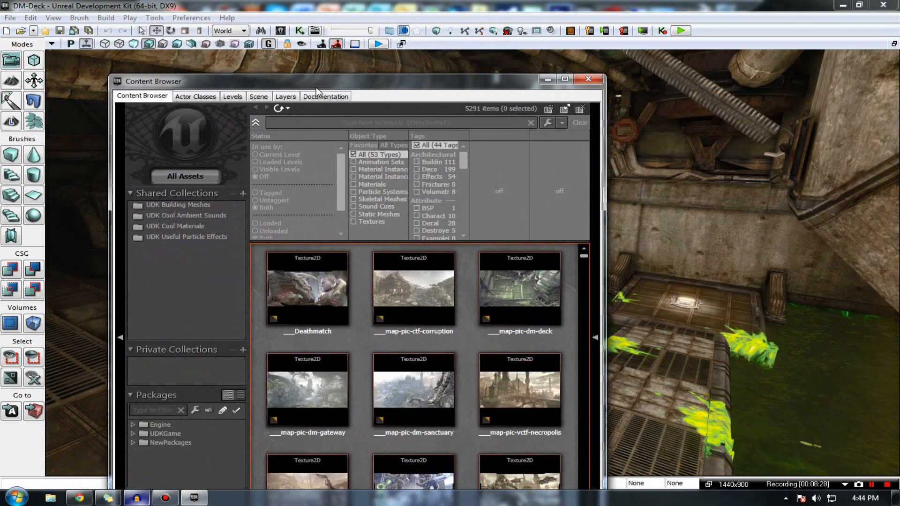
{"action": "left_click", "coordinate": [316, 30]}
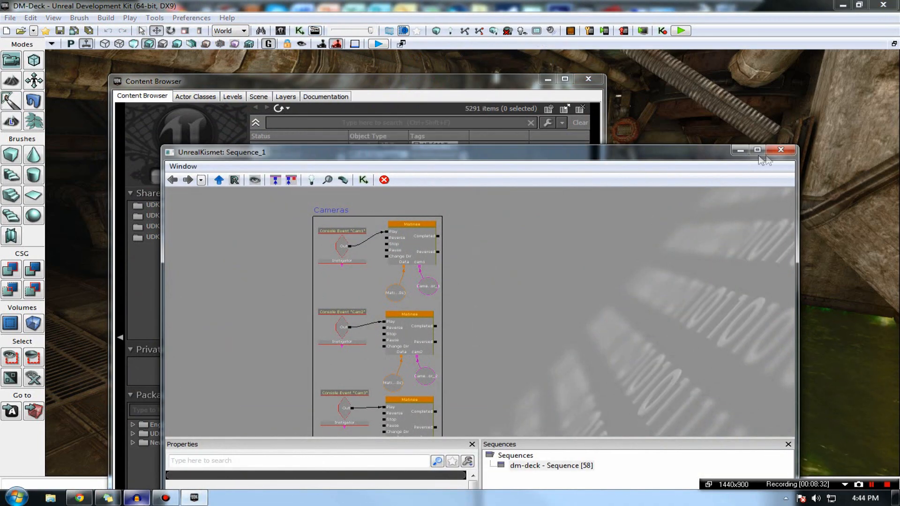
{"action": "left_click", "coordinate": [780, 149]}
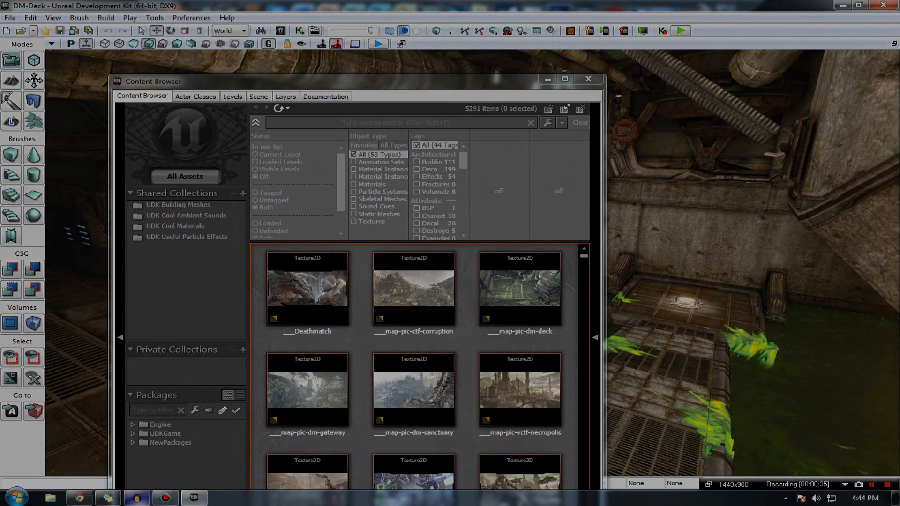